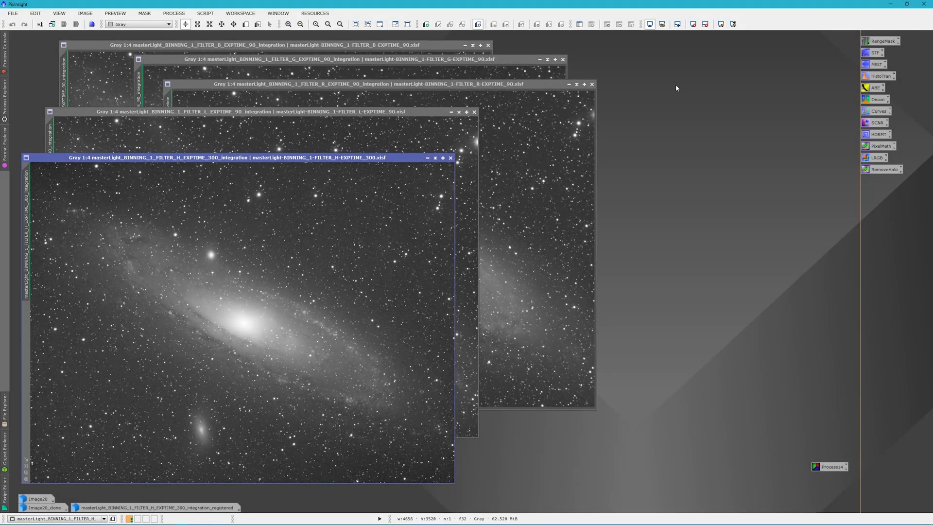
{"action": "mouse_move", "coordinate": [659, 69]}
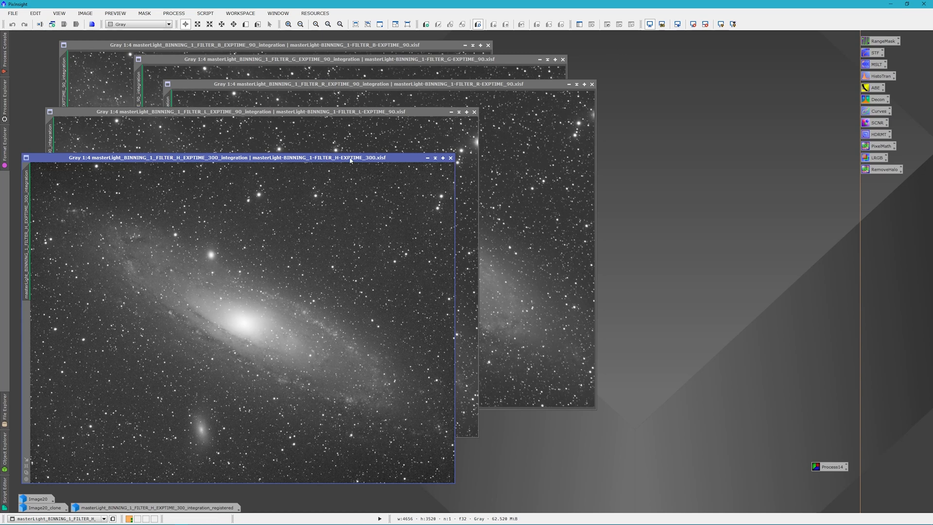
{"action": "mouse_move", "coordinate": [352, 160]}
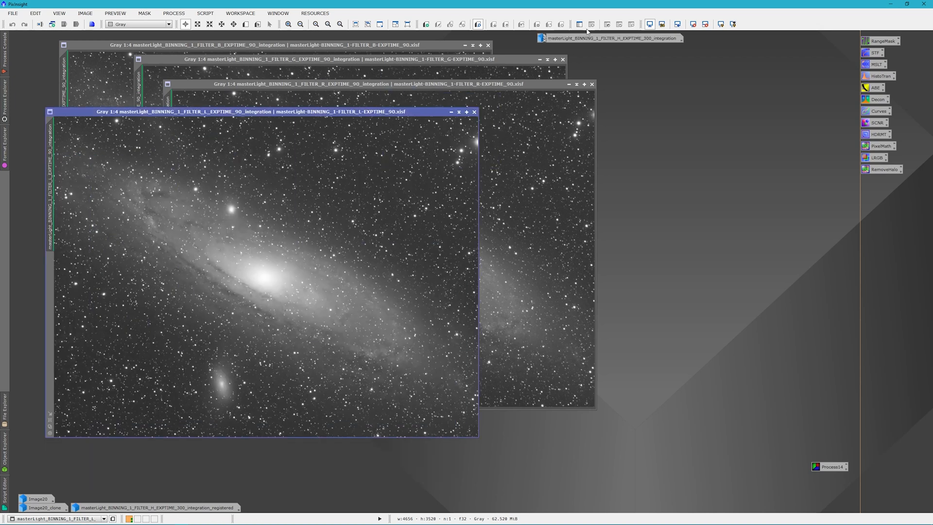
{"action": "mouse_move", "coordinate": [521, 88]}
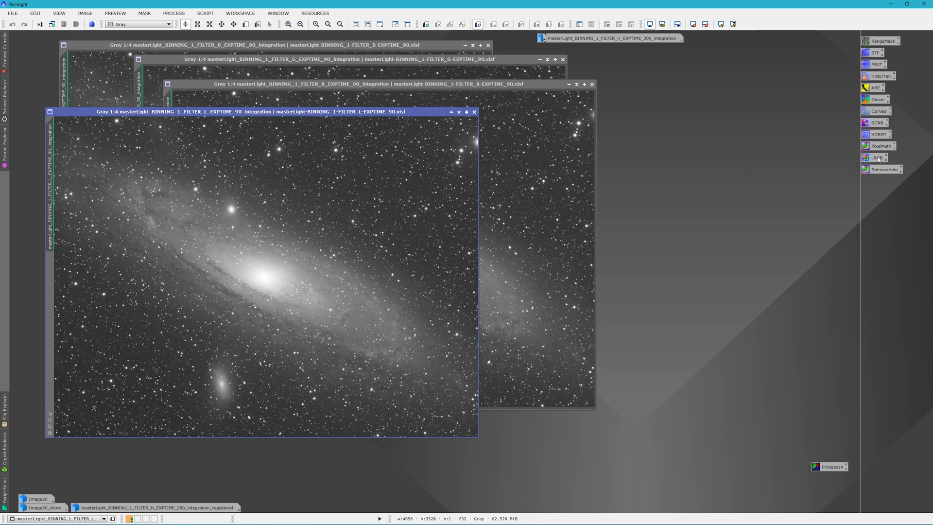
Step: Combine the R, G and B frames into a colour image with the L channel left out
{"action": "left_click", "coordinate": [878, 158]}
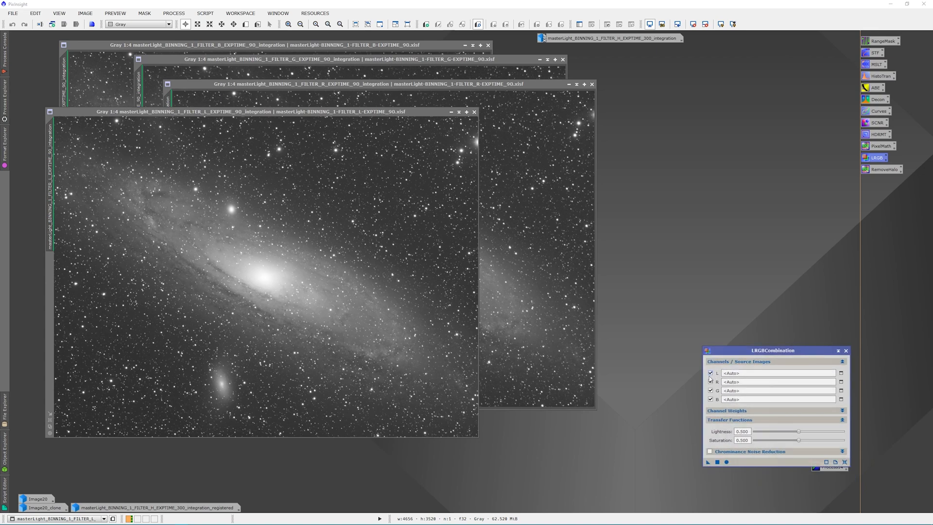
{"action": "left_click", "coordinate": [709, 373]}
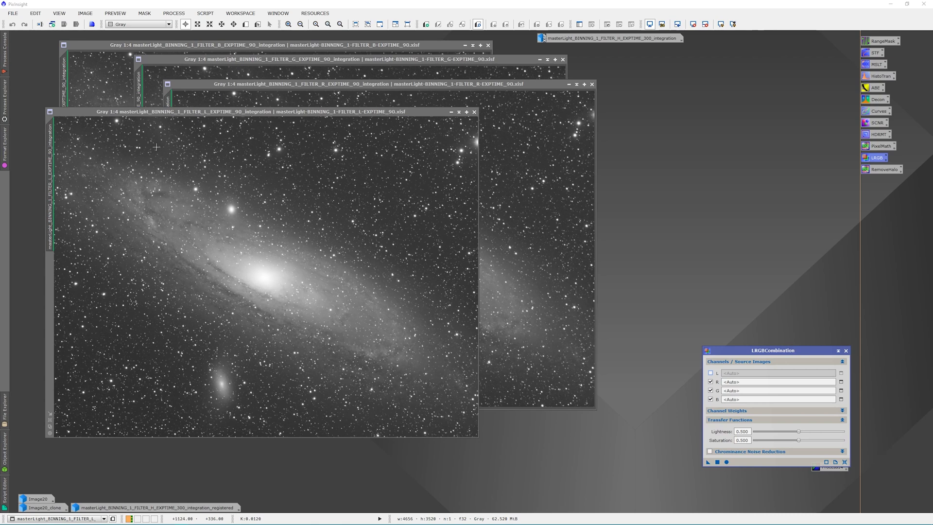
{"action": "mouse_move", "coordinate": [54, 174]}
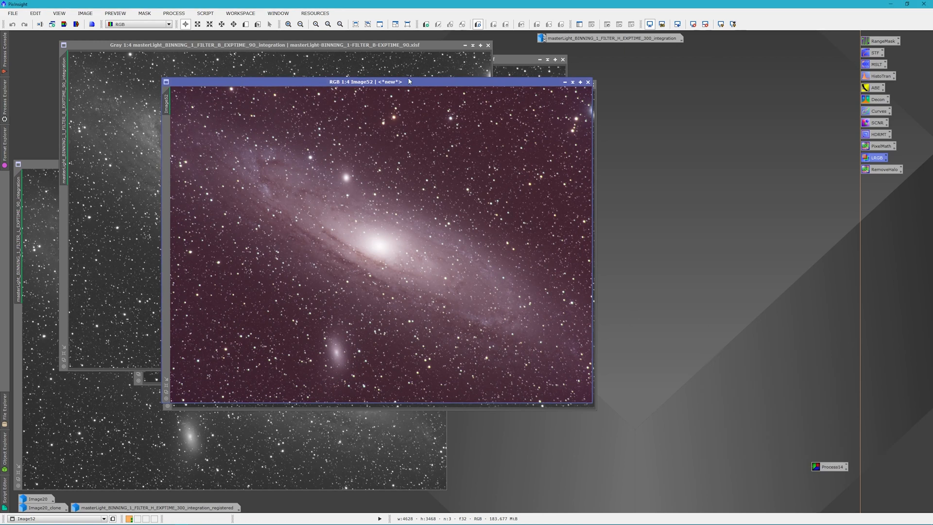
Step: Set DynamicBackgroundExtraction to discard the background model and replace the target image, keeping the session
{"action": "left_click_drag", "start_coordinate": [409, 81], "coordinate": [450, 105]}
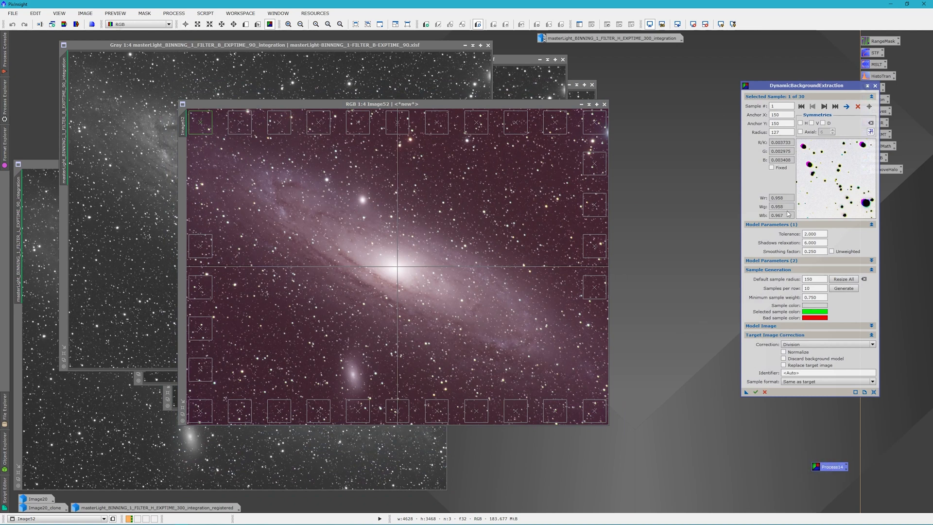
{"action": "mouse_move", "coordinate": [393, 256]}
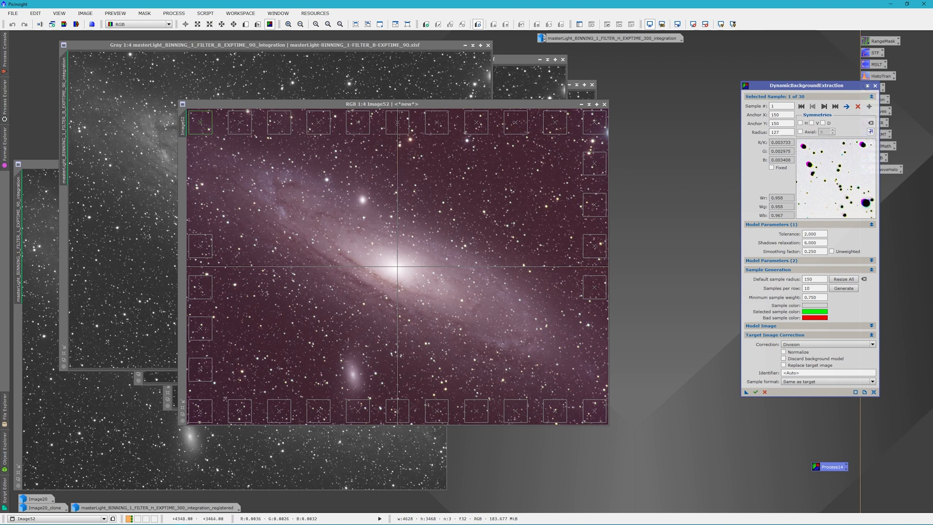
{"action": "mouse_move", "coordinate": [243, 157]}
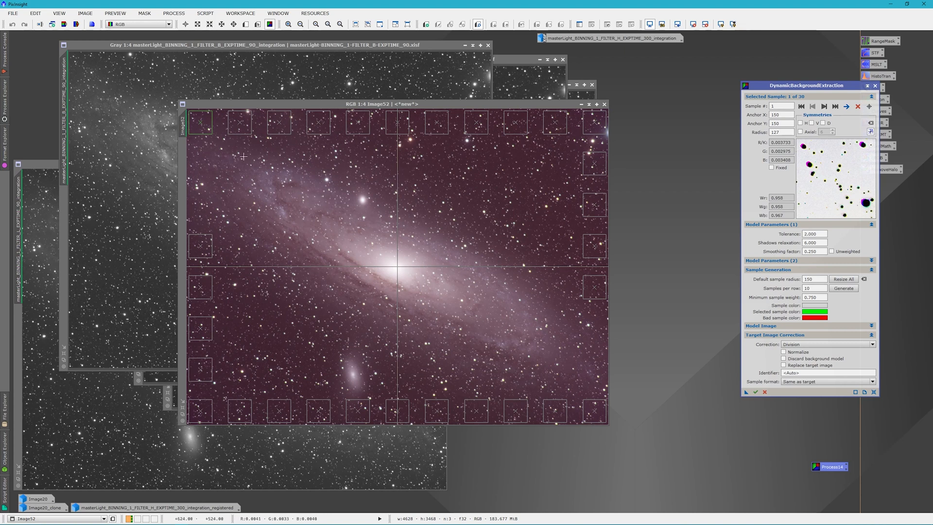
{"action": "mouse_move", "coordinate": [542, 260]}
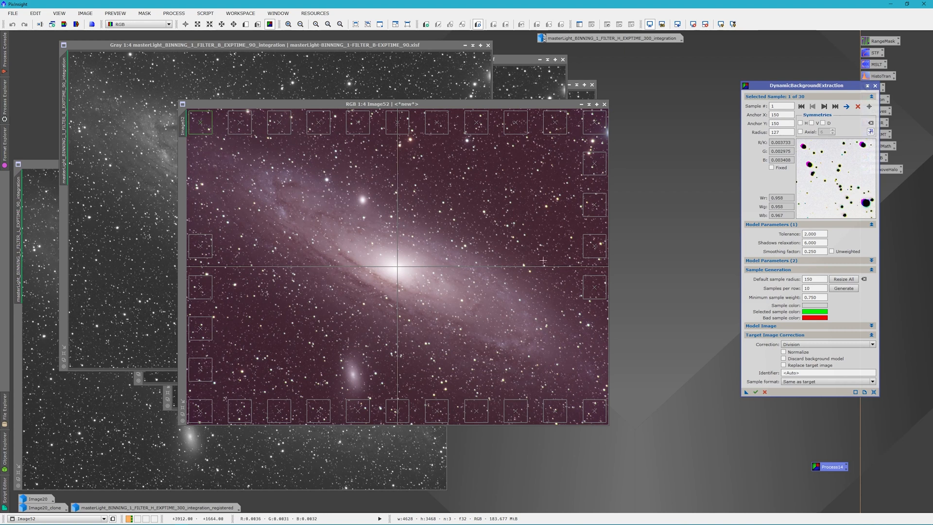
{"action": "mouse_move", "coordinate": [448, 187]}
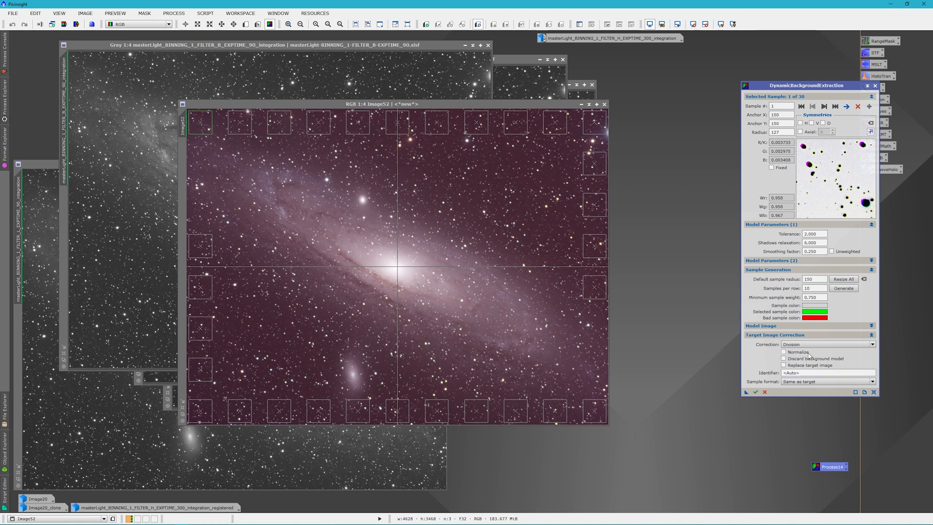
{"action": "left_click", "coordinate": [784, 359]}
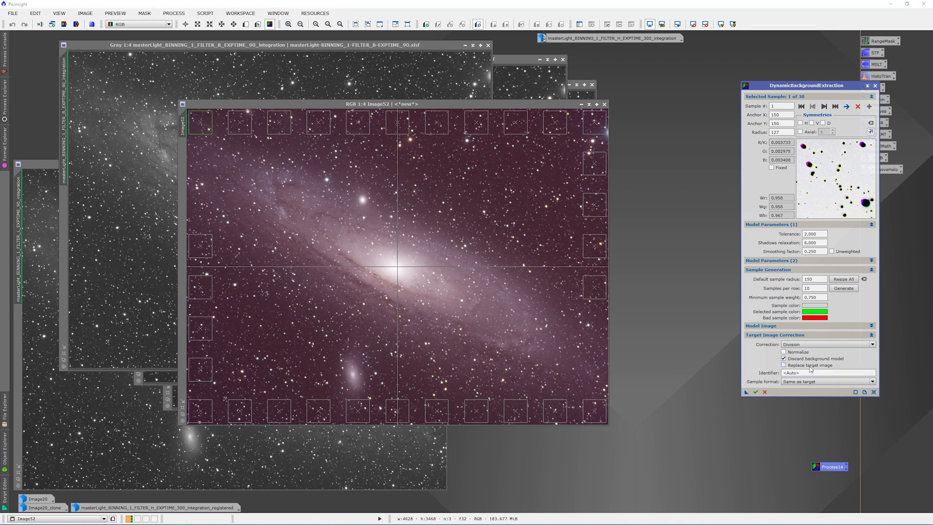
{"action": "left_click", "coordinate": [784, 365]}
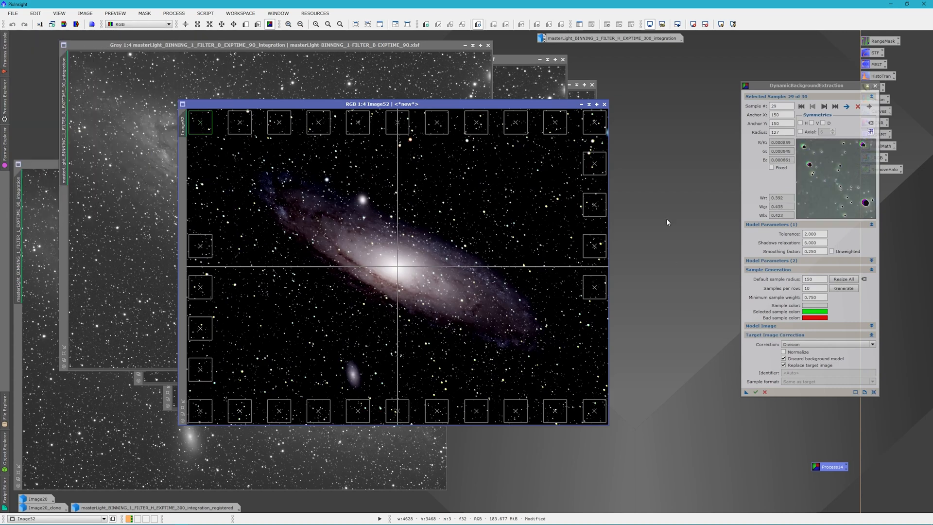
{"action": "left_click", "coordinate": [720, 24]}
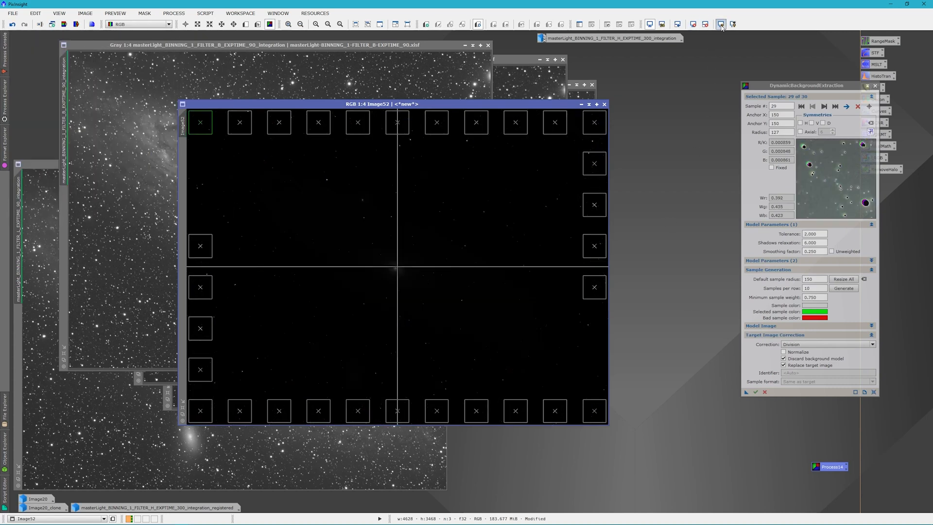
{"action": "left_click", "coordinate": [720, 23]}
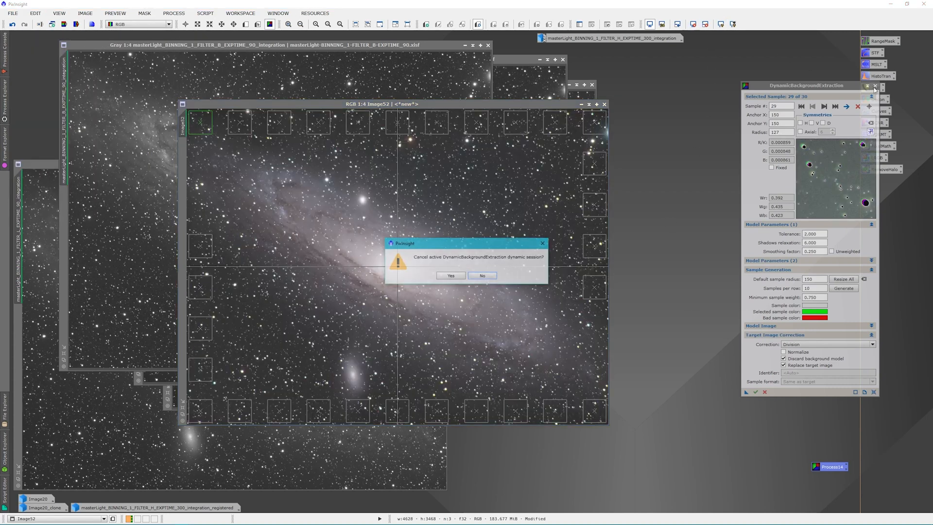
{"action": "left_click", "coordinate": [450, 275]}
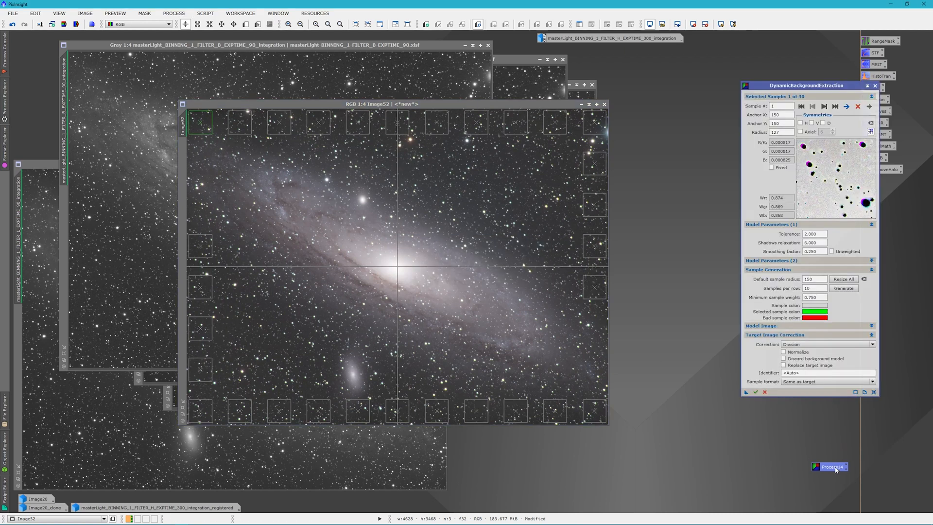
Step: Switch the background correction method to Subtraction to neutralize the purplish sky
{"action": "left_click", "coordinate": [827, 344]}
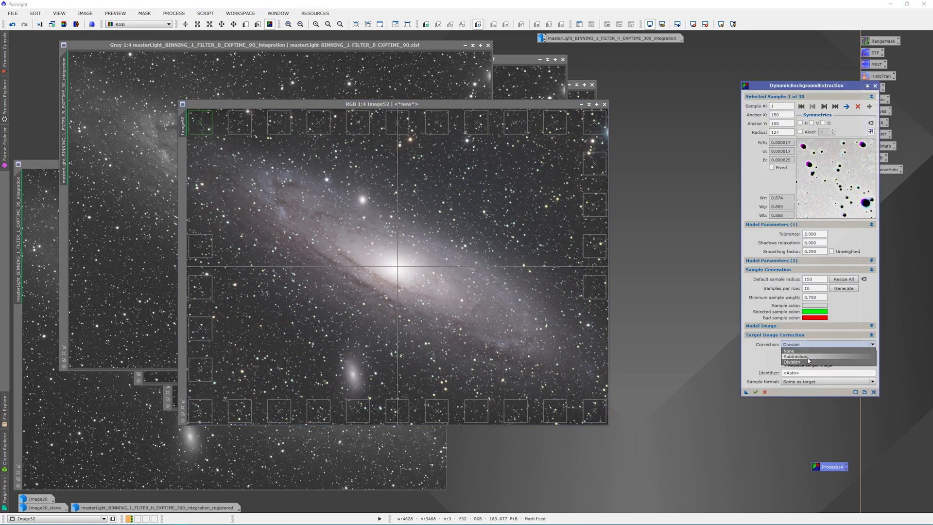
{"action": "left_click", "coordinate": [795, 356]}
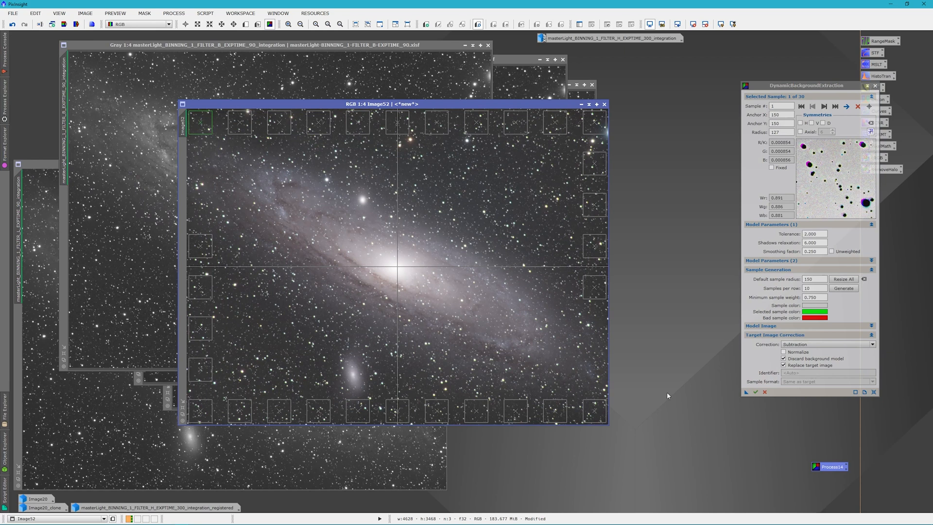
{"action": "mouse_move", "coordinate": [635, 152]}
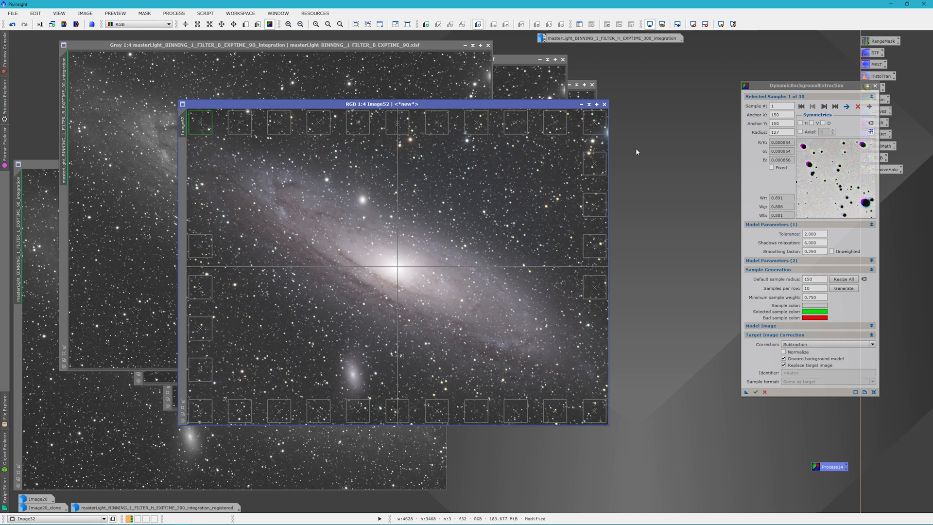
{"action": "mouse_move", "coordinate": [781, 83]}
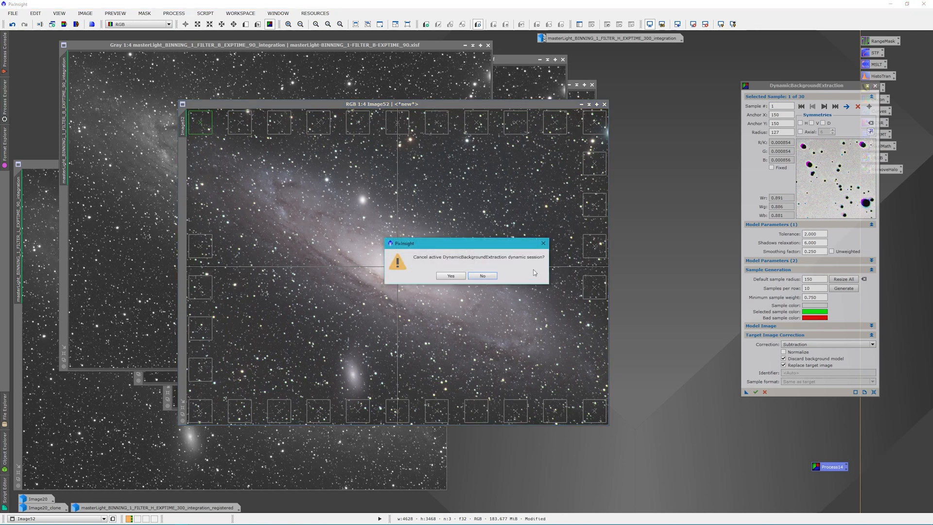
Step: End the background extraction session and move the Image52 colour window to the right
{"action": "left_click", "coordinate": [450, 275]}
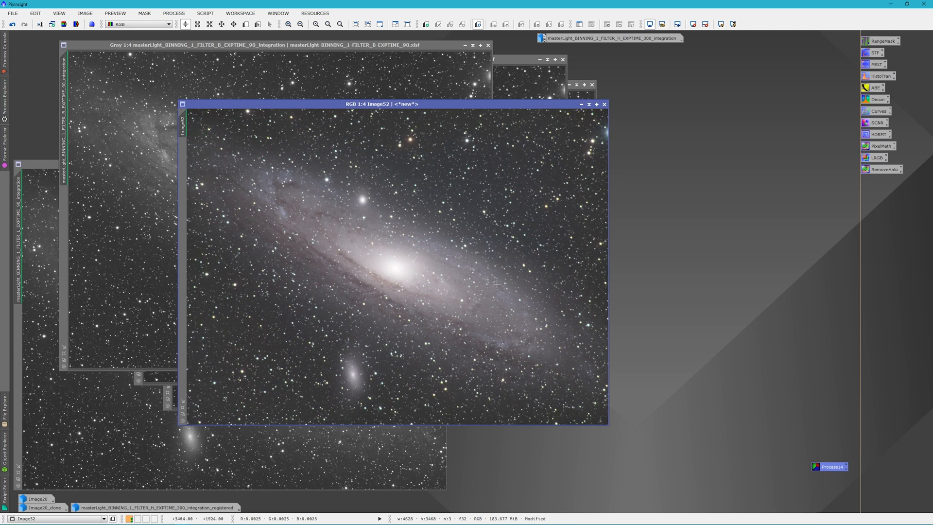
{"action": "mouse_move", "coordinate": [515, 442]}
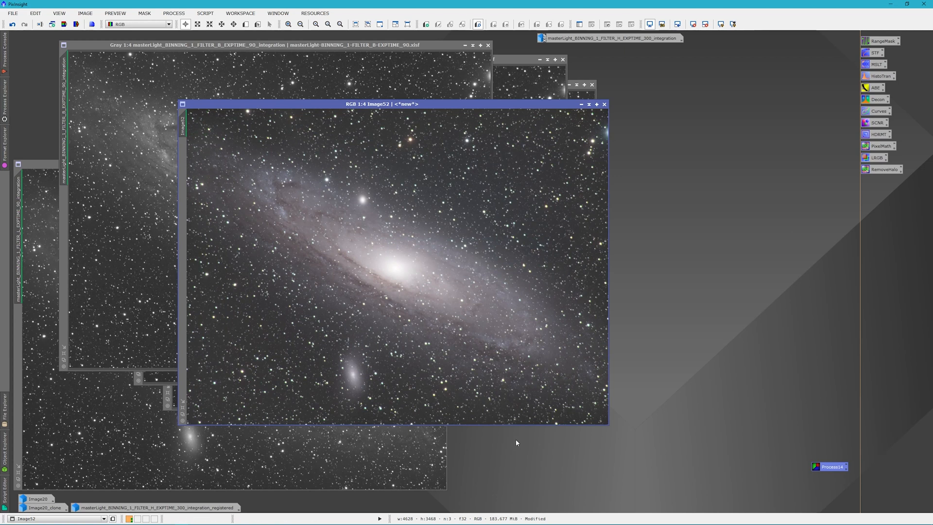
{"action": "left_click_drag", "start_coordinate": [381, 104], "coordinate": [396, 105]}
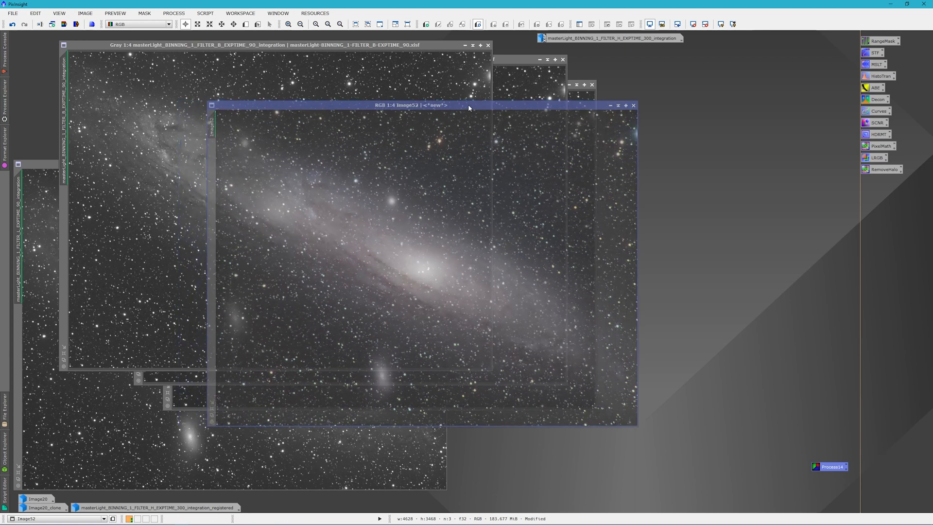
{"action": "left_click_drag", "start_coordinate": [410, 105], "coordinate": [415, 80]}
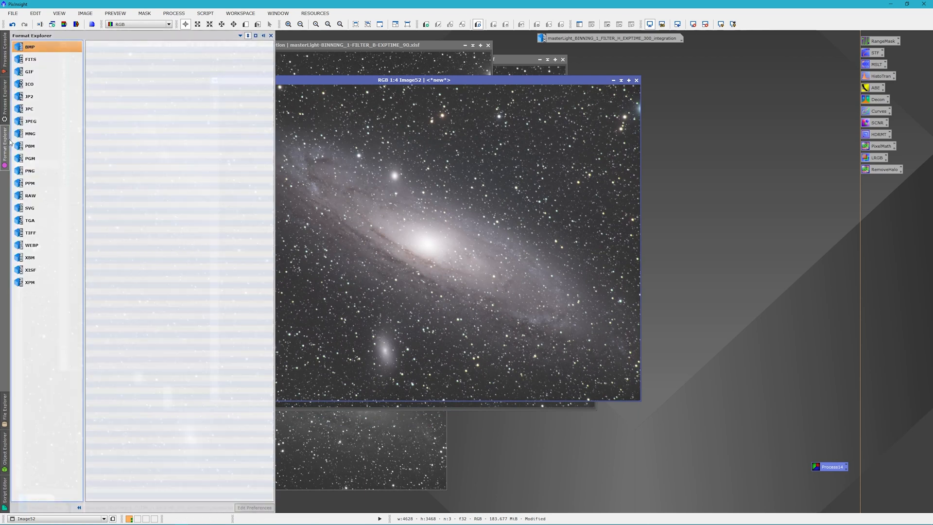
Step: Load the BackgroundNeutralization tool from the all-processes list
{"action": "left_click", "coordinate": [4, 112]}
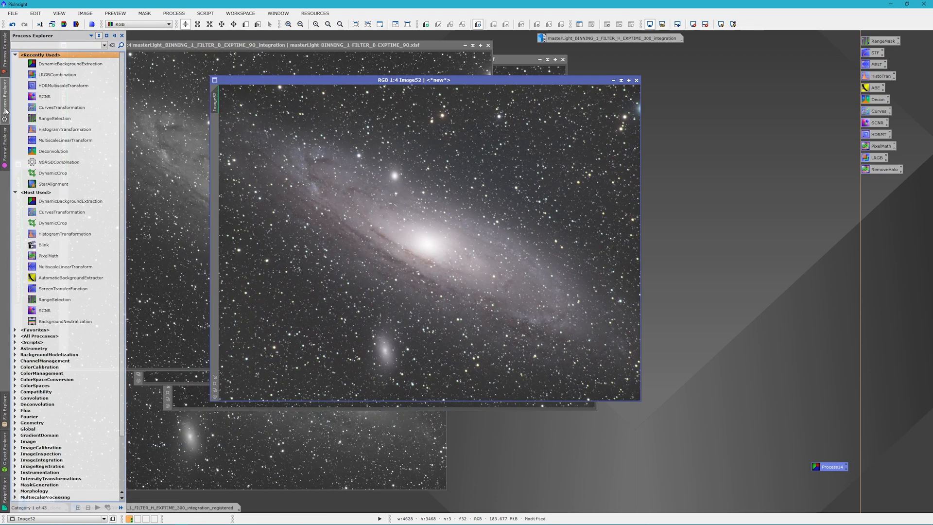
{"action": "left_click", "coordinate": [70, 276]}
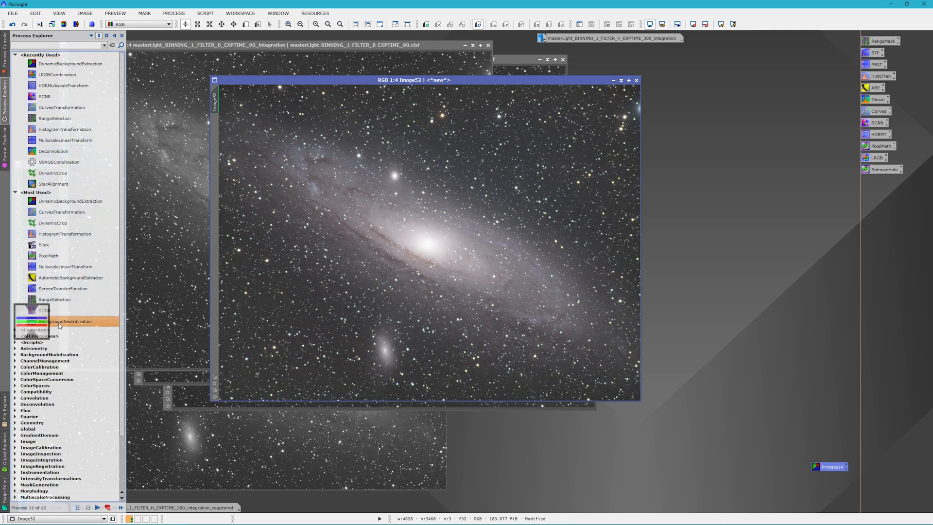
{"action": "double_click", "coordinate": [69, 322]}
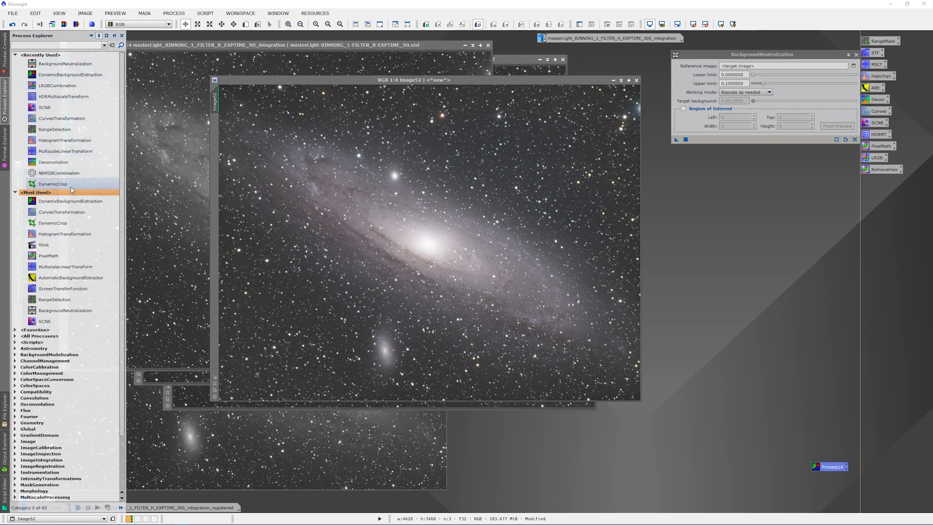
{"action": "left_click", "coordinate": [65, 86]}
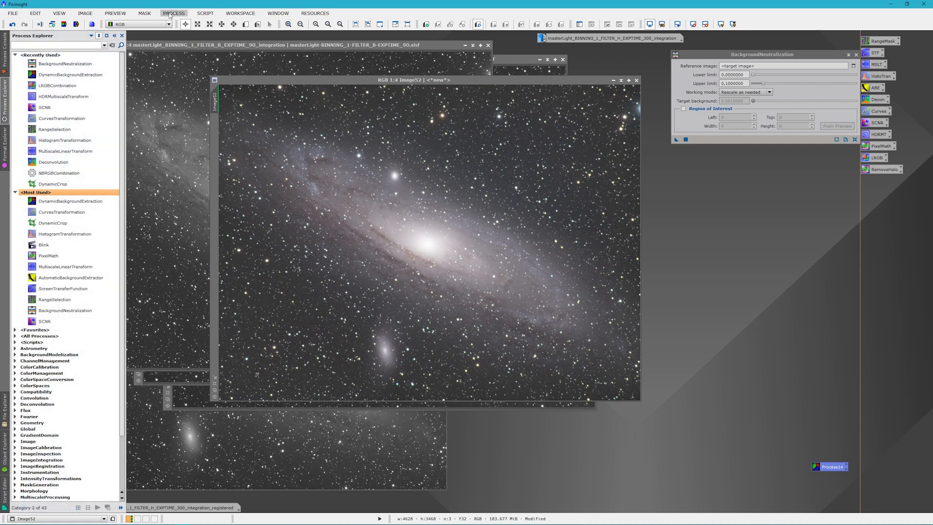
Step: Load a colour calibration process from the process categories
{"action": "left_click", "coordinate": [172, 12]}
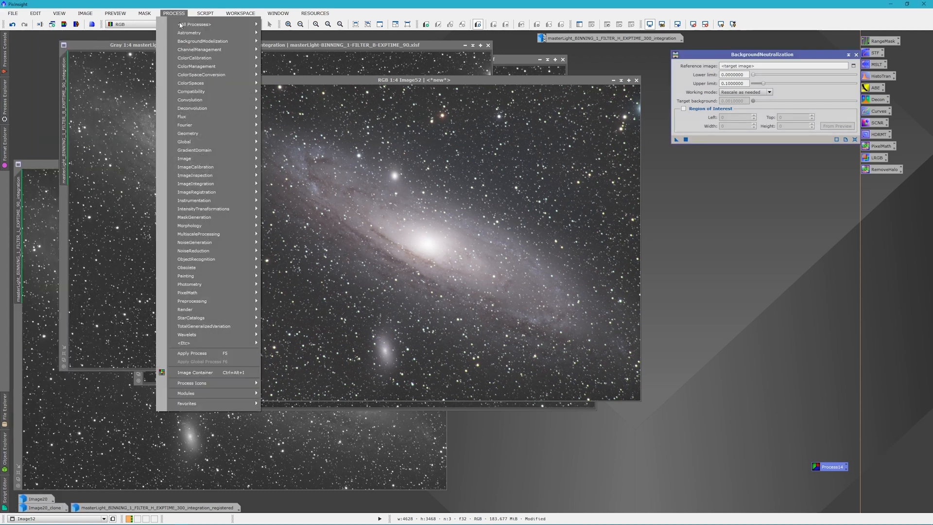
{"action": "mouse_move", "coordinate": [195, 57]}
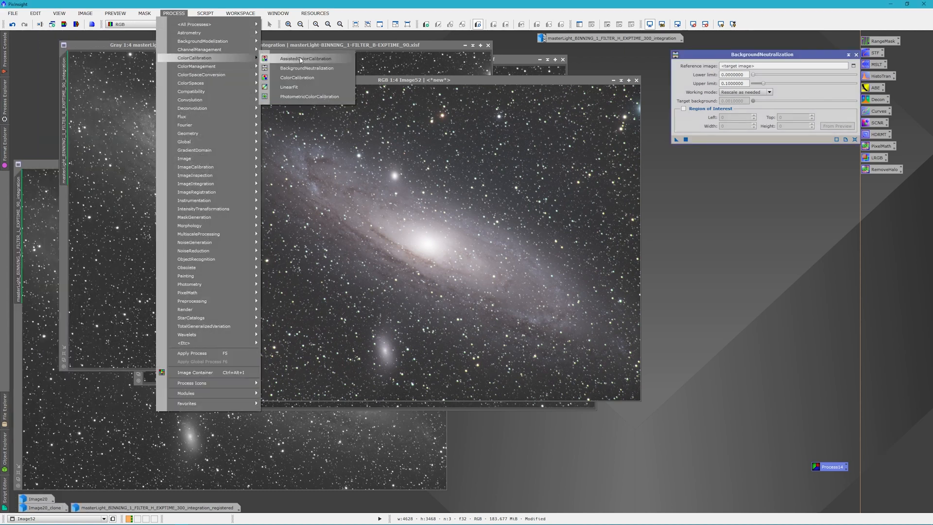
{"action": "left_click", "coordinate": [298, 78]}
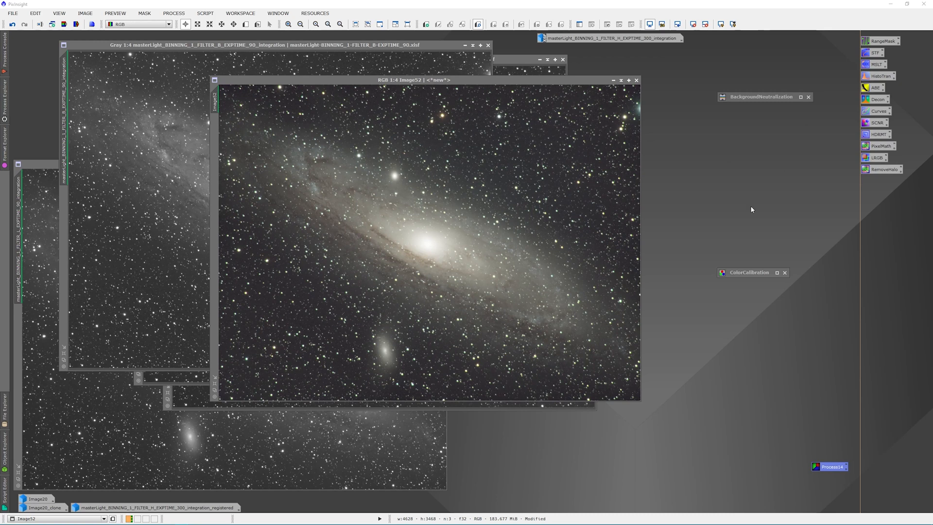
{"action": "mouse_move", "coordinate": [502, 304]}
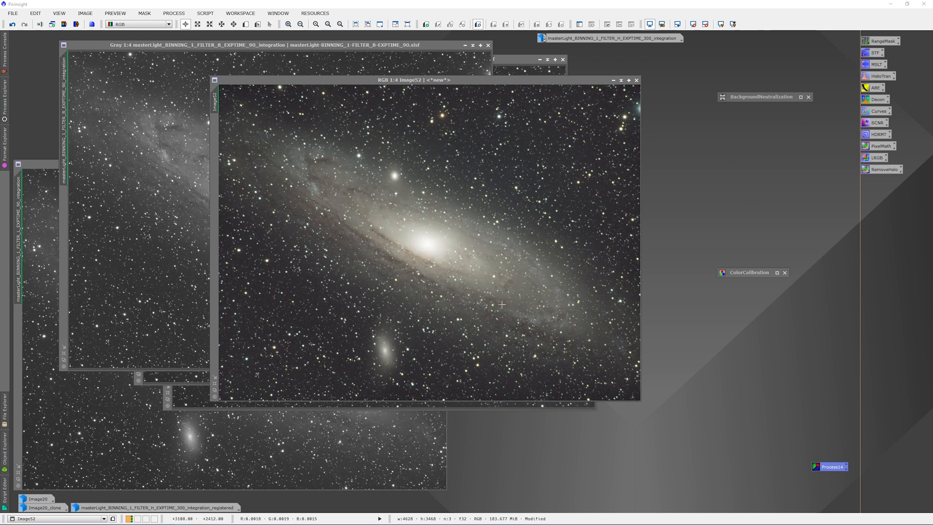
Step: Move the colour image aside and bring the H-alpha master integration to the front
{"action": "left_click_drag", "start_coordinate": [419, 79], "coordinate": [452, 89]}
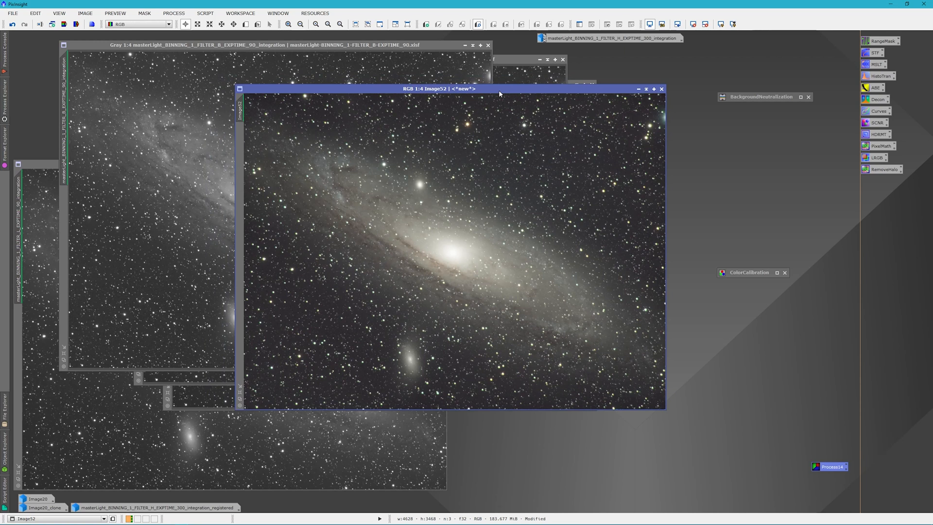
{"action": "mouse_move", "coordinate": [547, 223]}
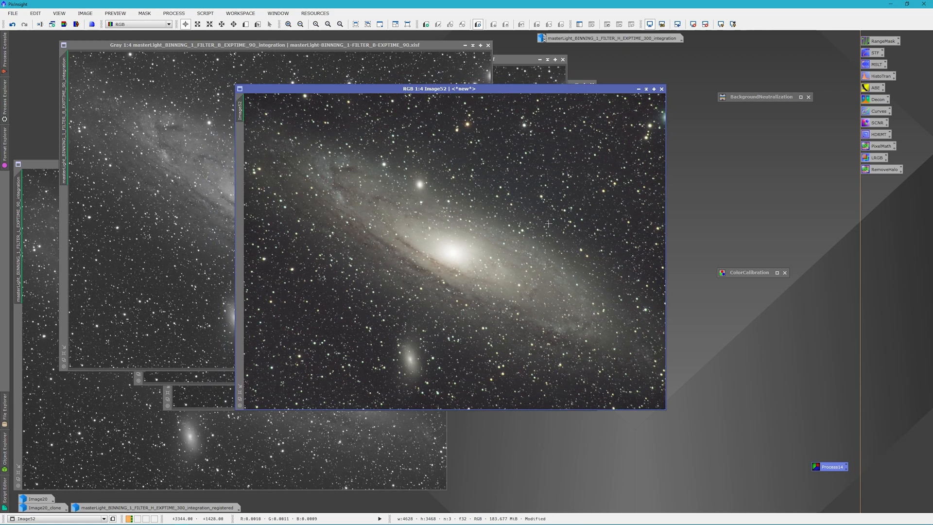
{"action": "mouse_move", "coordinate": [373, 274]}
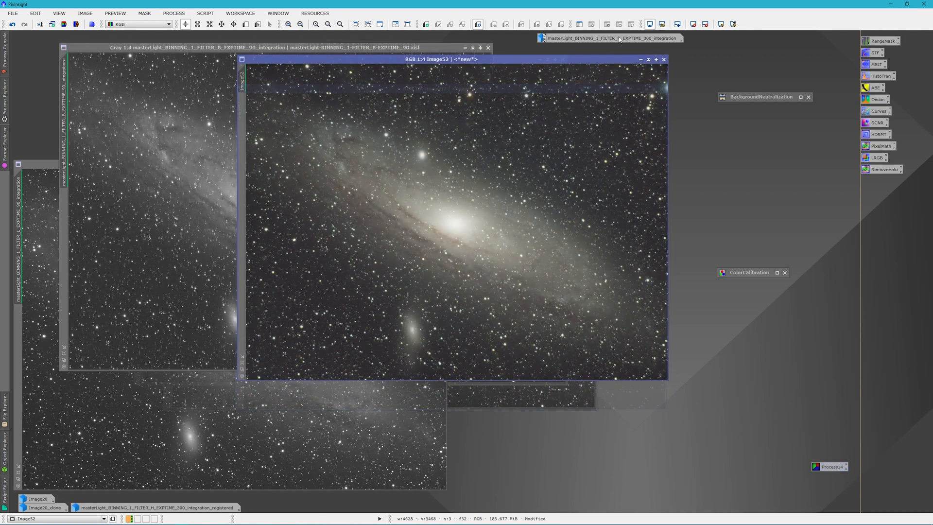
{"action": "left_click", "coordinate": [610, 37]}
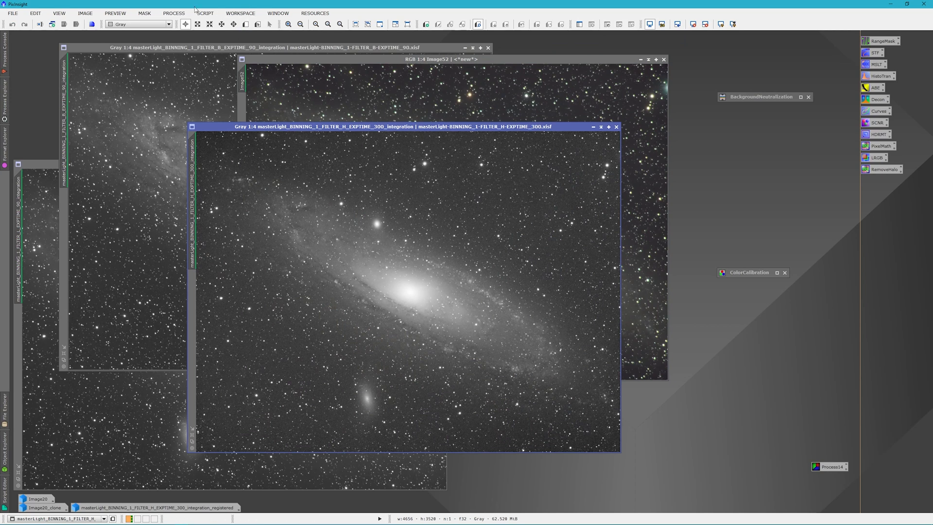
Step: Start StarAlignment with Image52 as the reference image
{"action": "left_click", "coordinate": [173, 13]}
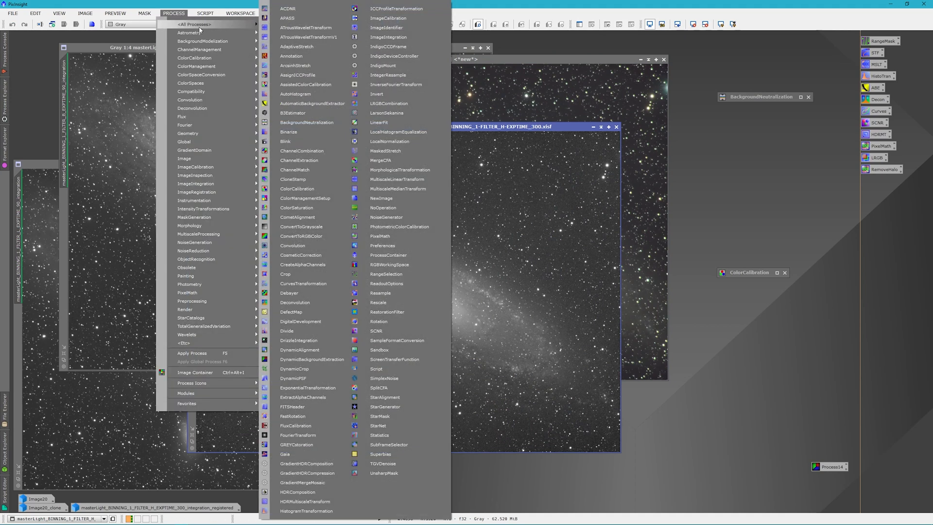
{"action": "mouse_move", "coordinate": [384, 397]}
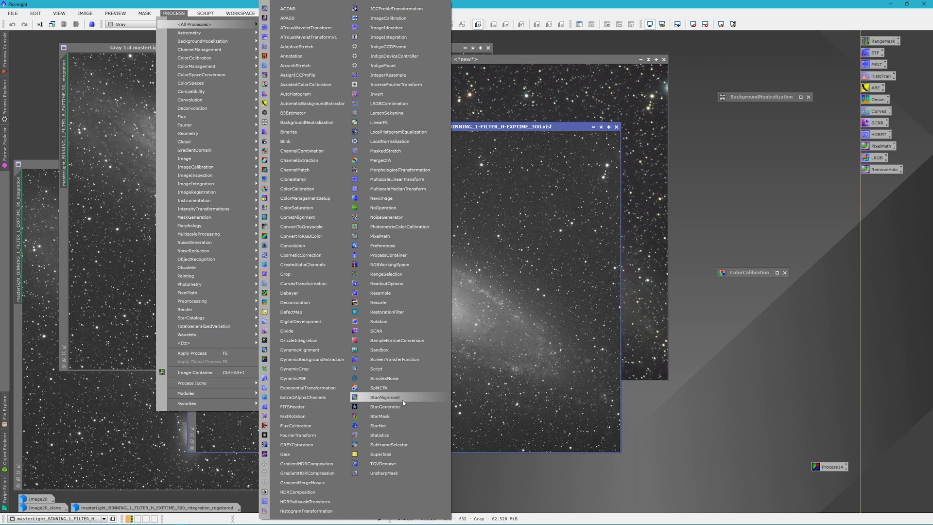
{"action": "left_click", "coordinate": [386, 397]}
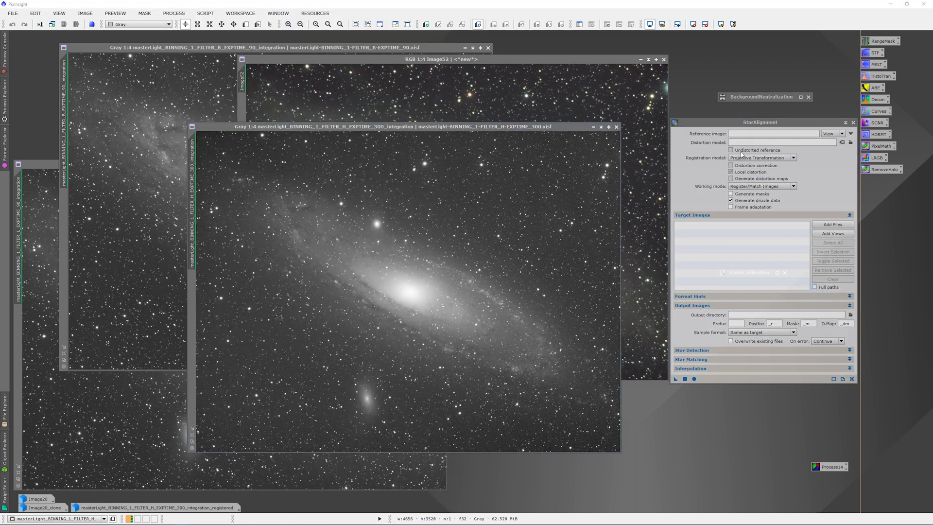
{"action": "mouse_move", "coordinate": [794, 133]}
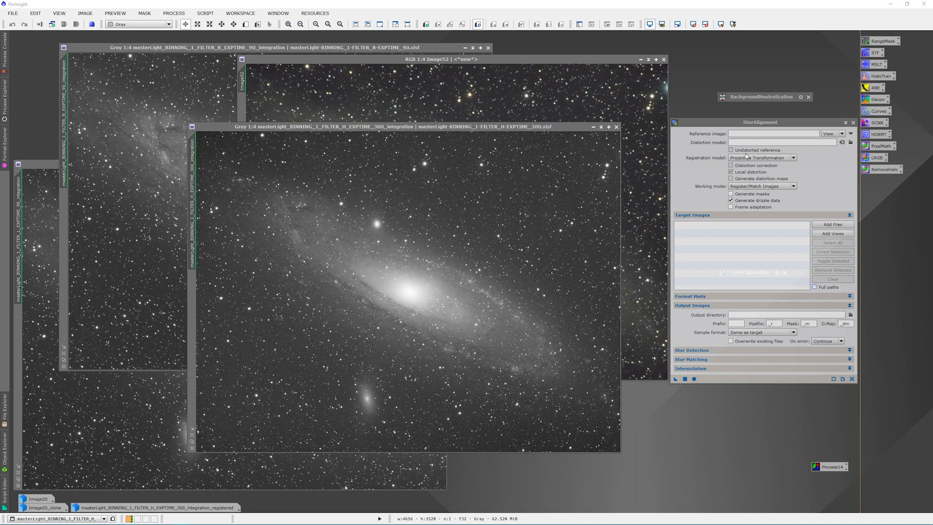
{"action": "mouse_move", "coordinate": [450, 67]}
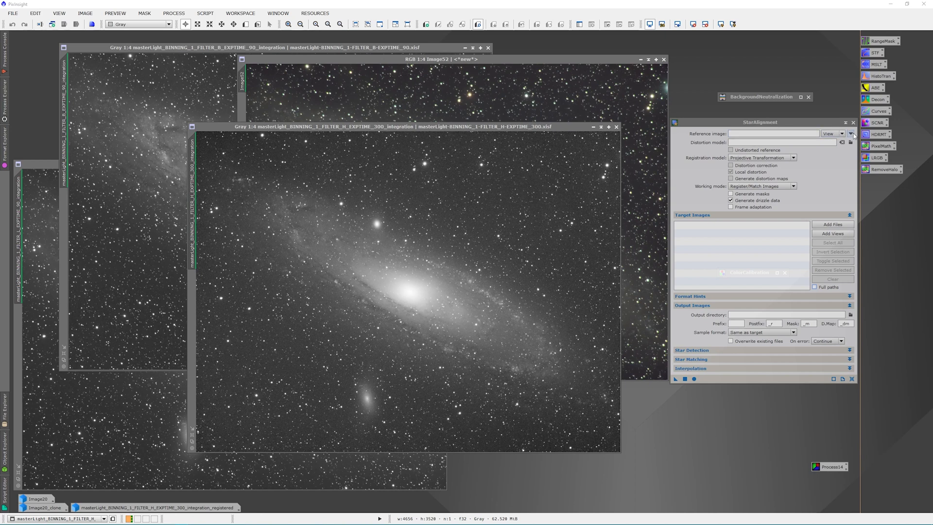
{"action": "left_click", "coordinate": [851, 133]}
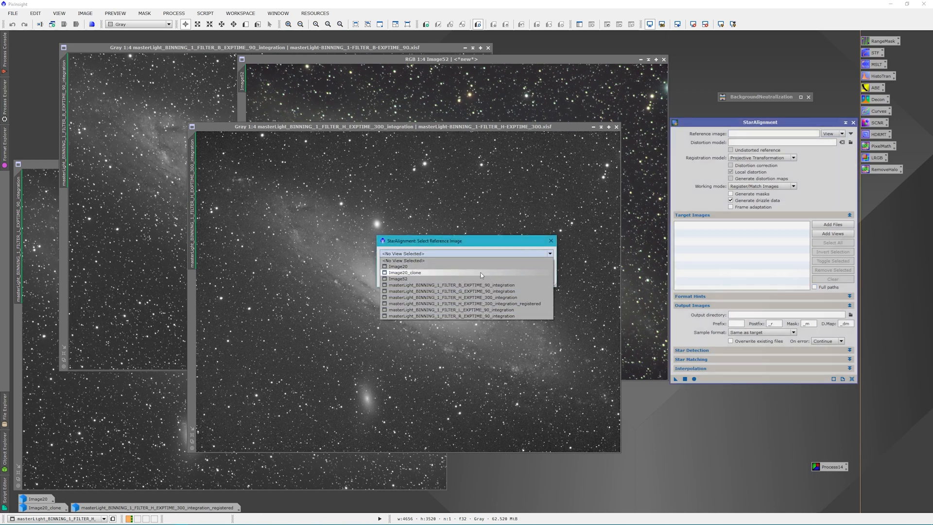
{"action": "left_click", "coordinate": [397, 278]}
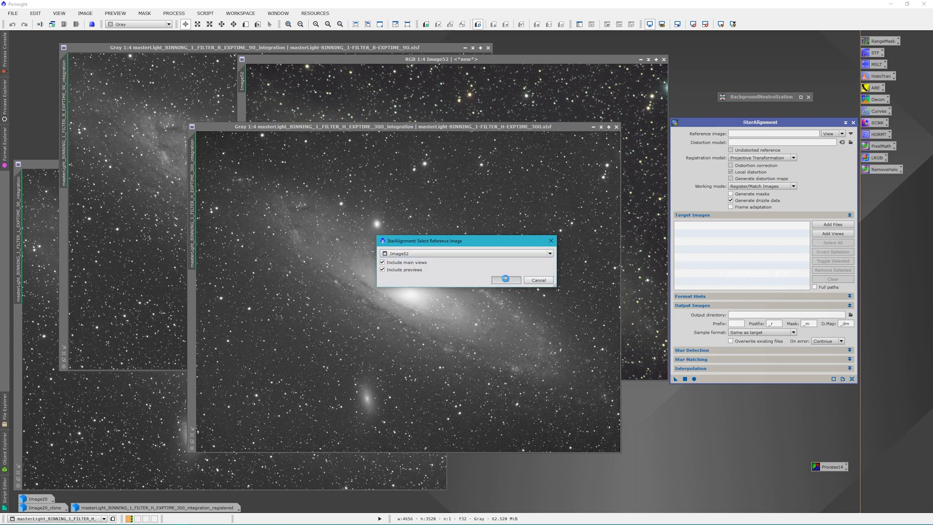
{"action": "left_click", "coordinate": [505, 280]}
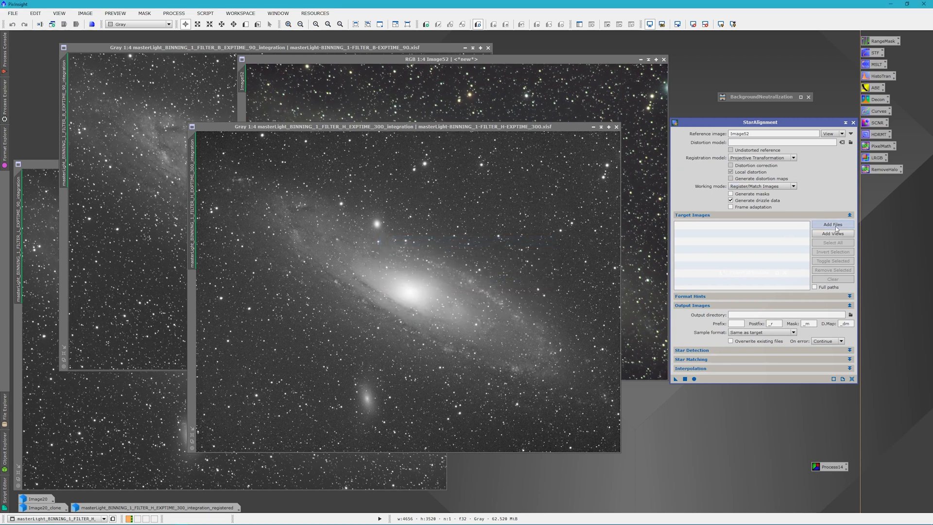
Step: Add the H-alpha master as the target view and run the alignment to produce a registered image
{"action": "left_click", "coordinate": [833, 233]}
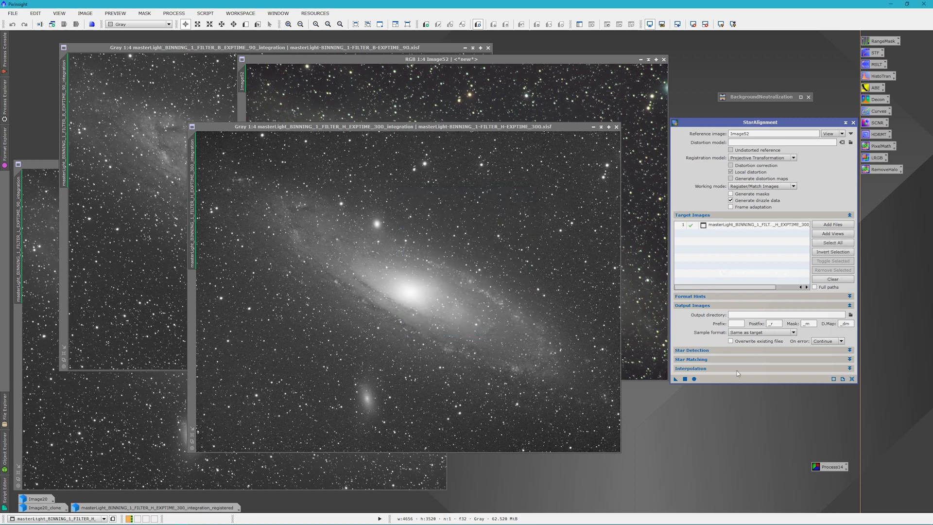
{"action": "mouse_move", "coordinate": [718, 388]}
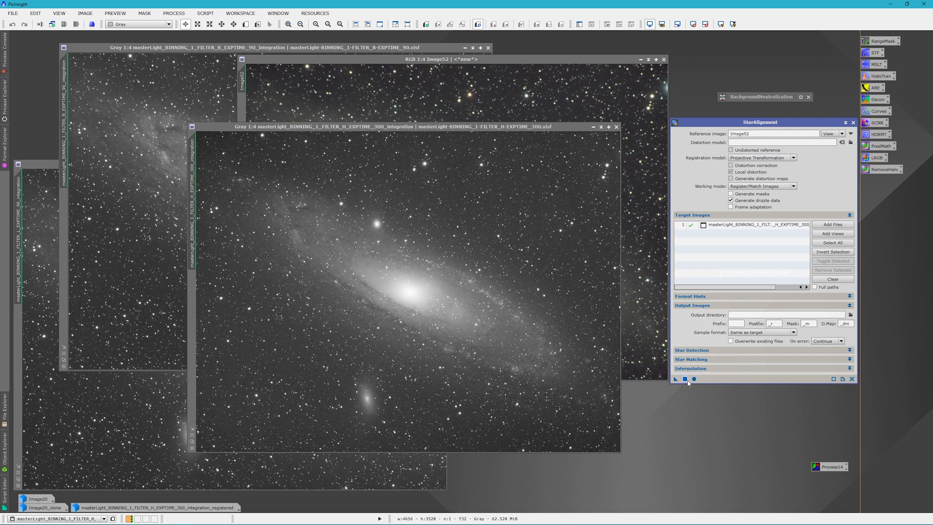
{"action": "left_click", "coordinate": [684, 379]}
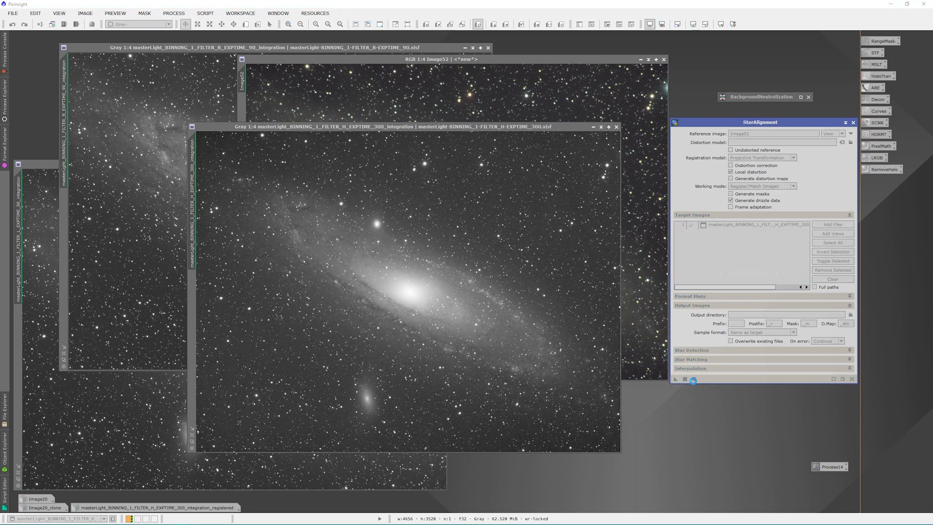
{"action": "left_click", "coordinate": [676, 378]}
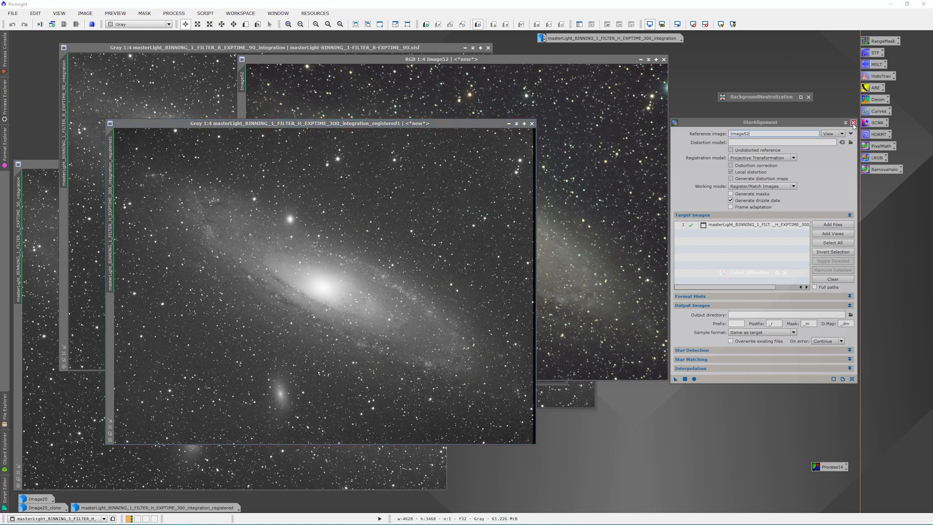
Step: Close the StarAlignment panel, leaving the registered H-alpha image ready for background extraction
{"action": "left_click", "coordinate": [852, 122]}
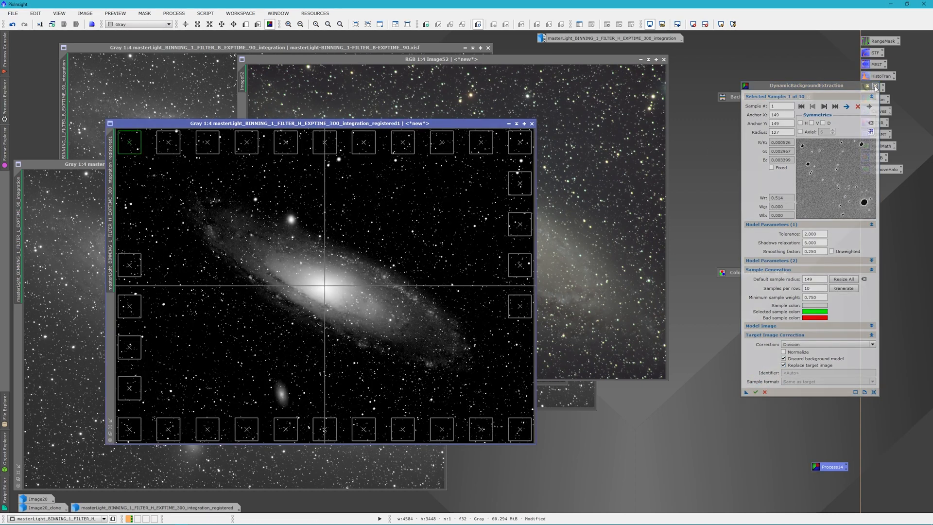
Step: Close the extraction panel, confirm, and set the H-alpha background correction to Subtraction
{"action": "left_click", "coordinate": [875, 85]}
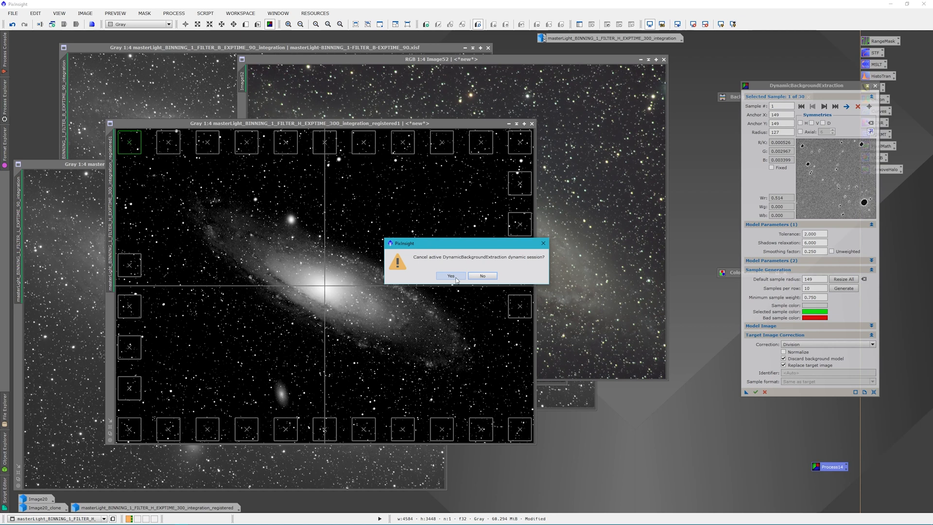
{"action": "left_click", "coordinate": [449, 275]}
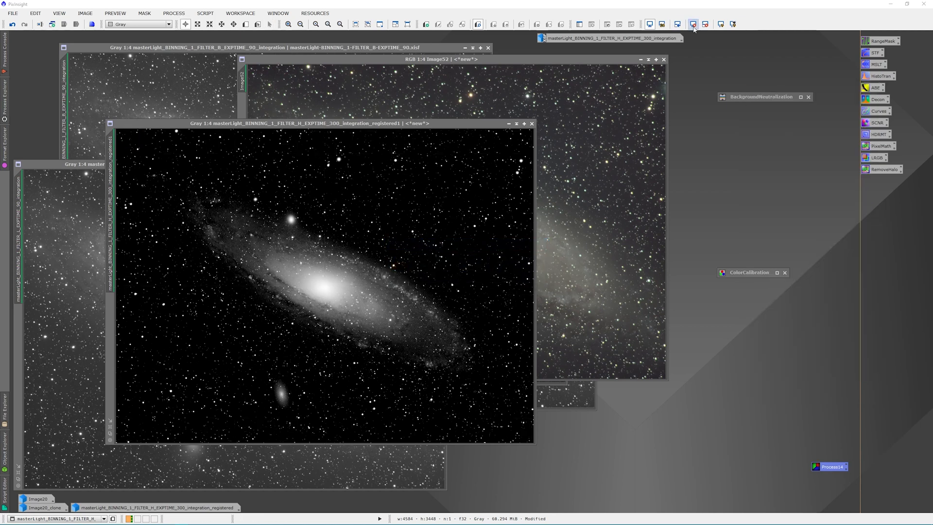
{"action": "left_click", "coordinate": [720, 25]}
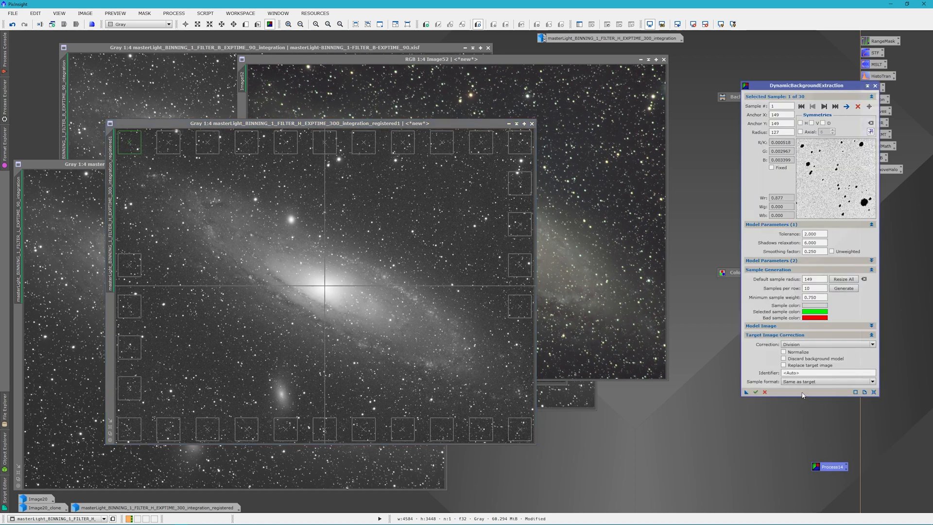
{"action": "left_click", "coordinate": [826, 344]}
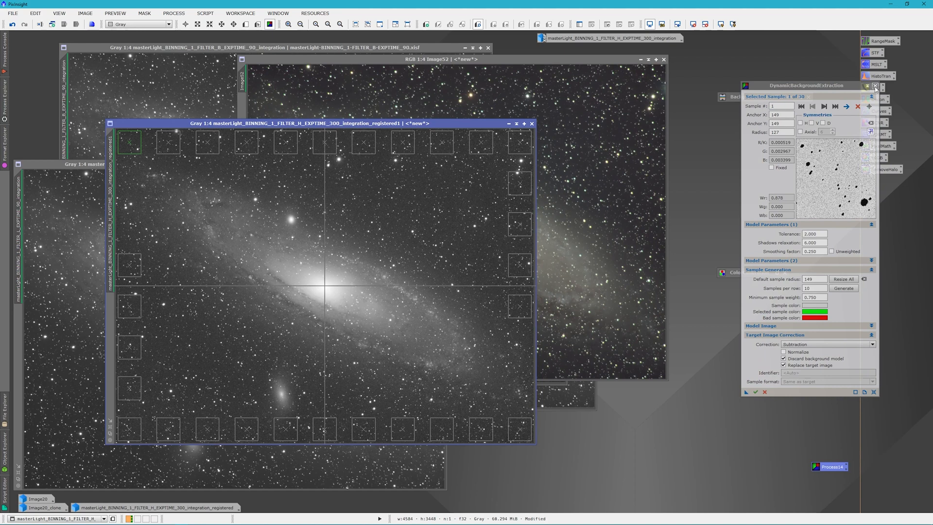
Step: End the H-alpha extraction session and move the registered image window rightward
{"action": "left_click", "coordinate": [875, 85]}
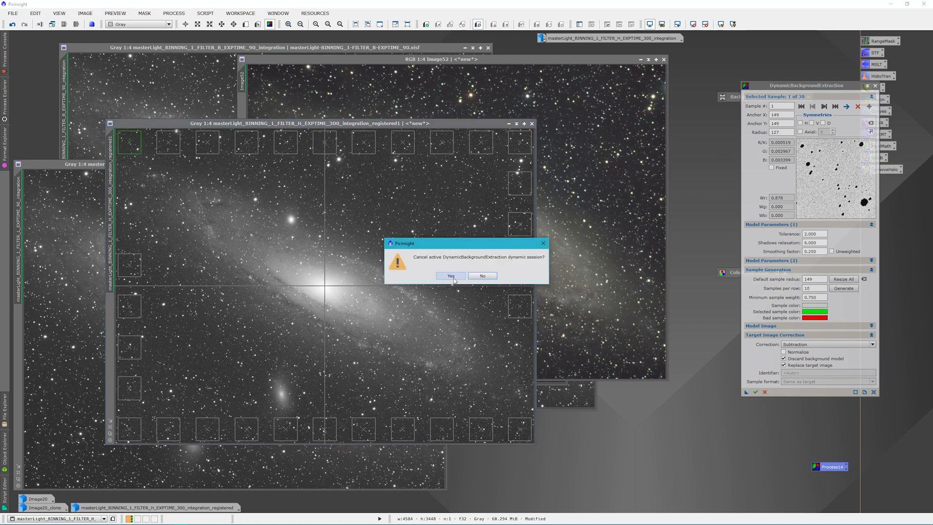
{"action": "left_click", "coordinate": [450, 275]}
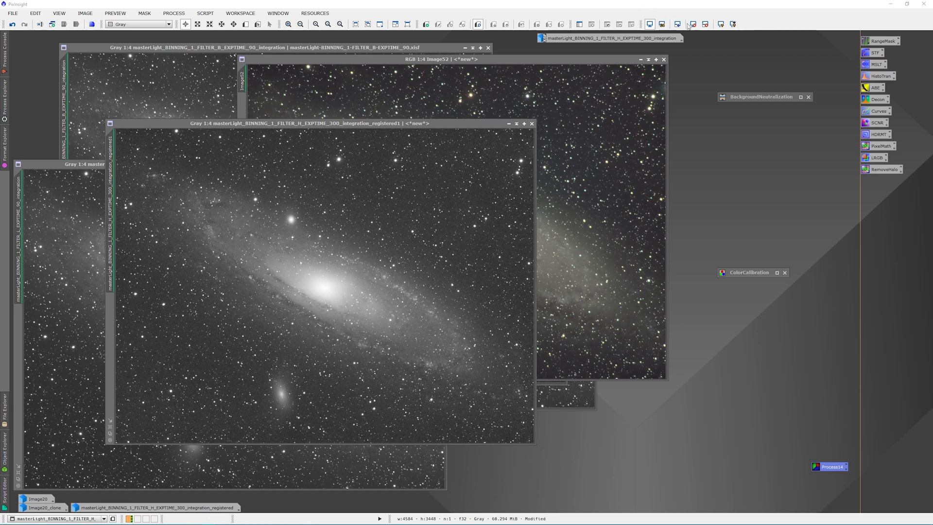
{"action": "left_click", "coordinate": [720, 23]}
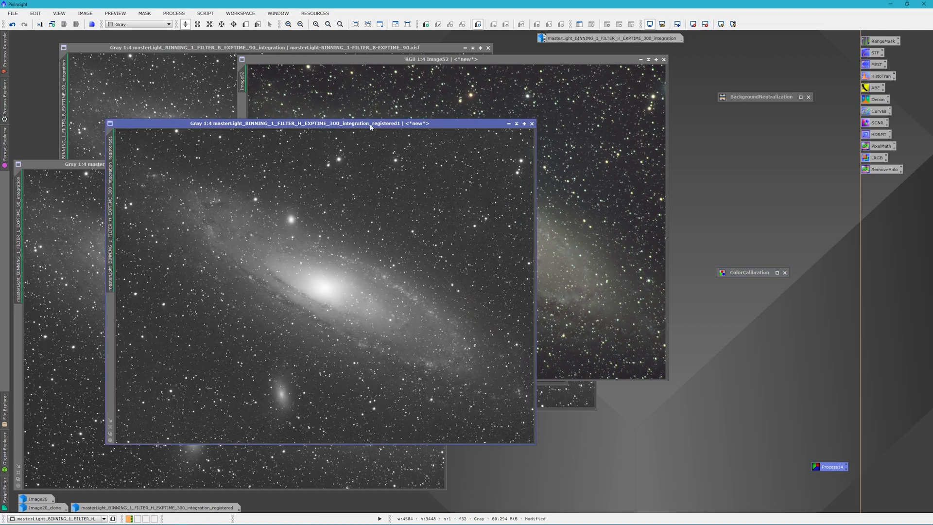
{"action": "left_click_drag", "start_coordinate": [322, 123], "coordinate": [398, 125]}
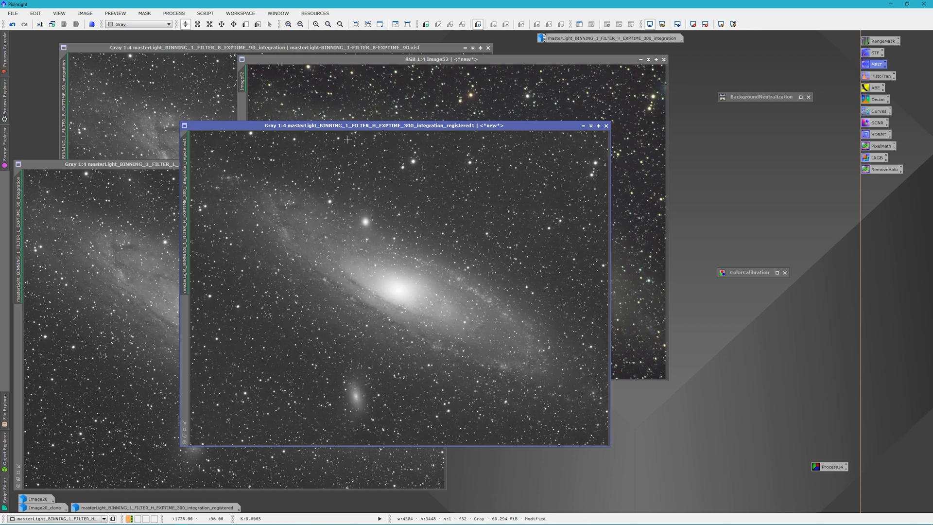
Step: Launch the NBRGBCombination utility script
{"action": "left_click", "coordinate": [173, 12]}
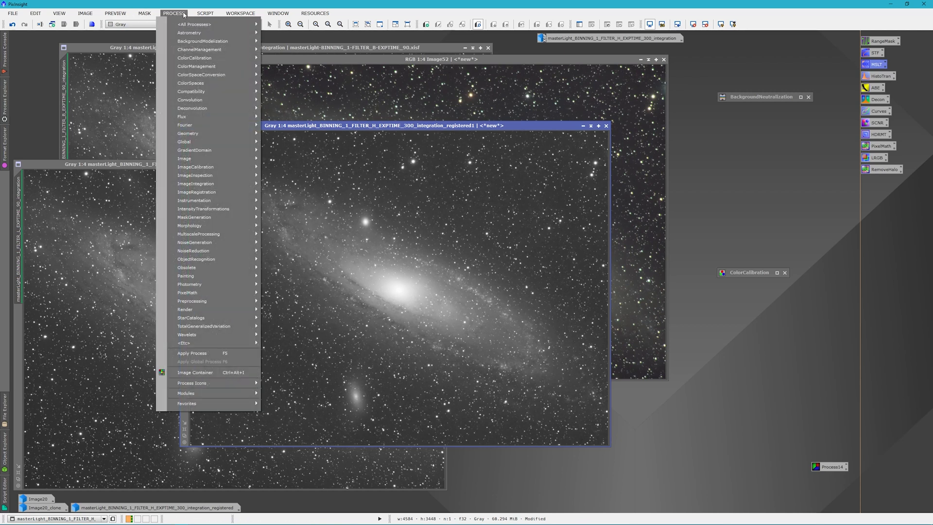
{"action": "left_click", "coordinate": [205, 13]}
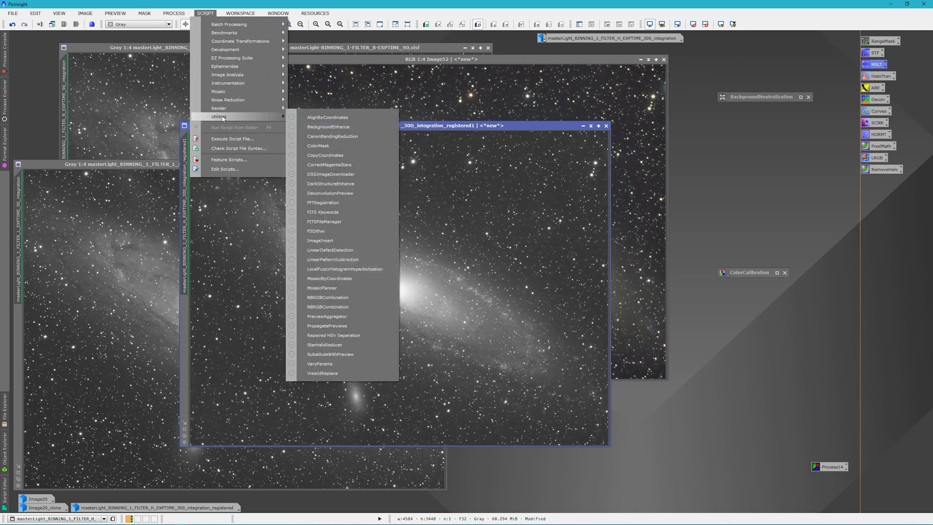
{"action": "mouse_move", "coordinate": [328, 306]}
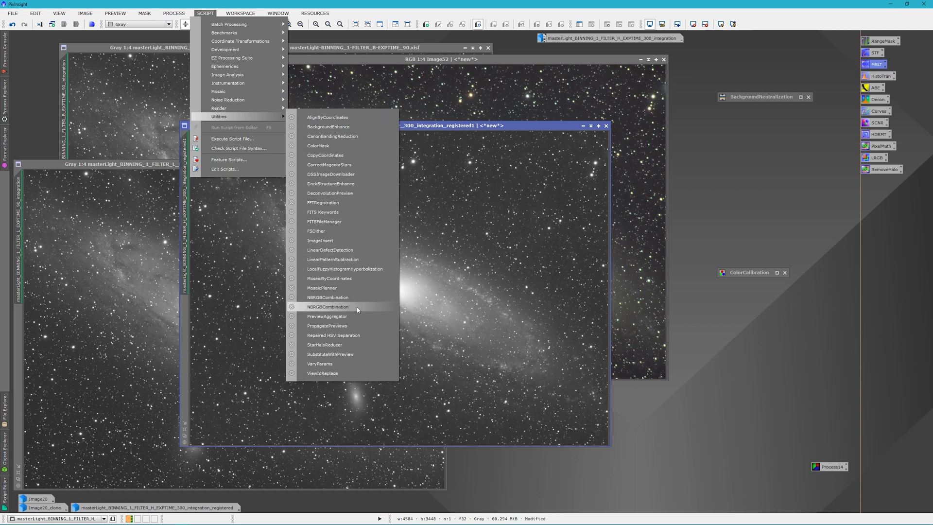
{"action": "left_click", "coordinate": [328, 306]}
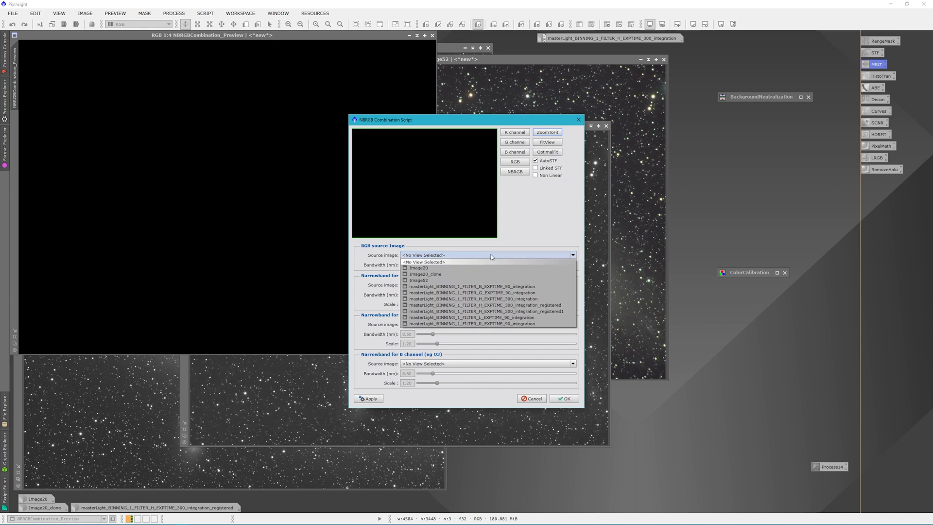
Step: Blend the registered H-alpha master into the red channel of Image52, creating the NBRGBCombination image
{"action": "left_click", "coordinate": [420, 280]}
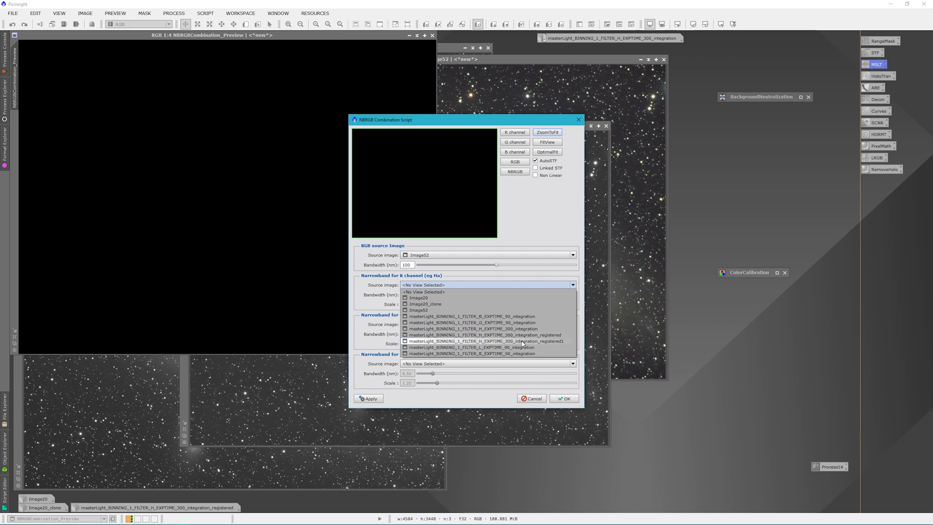
{"action": "left_click", "coordinate": [486, 342]}
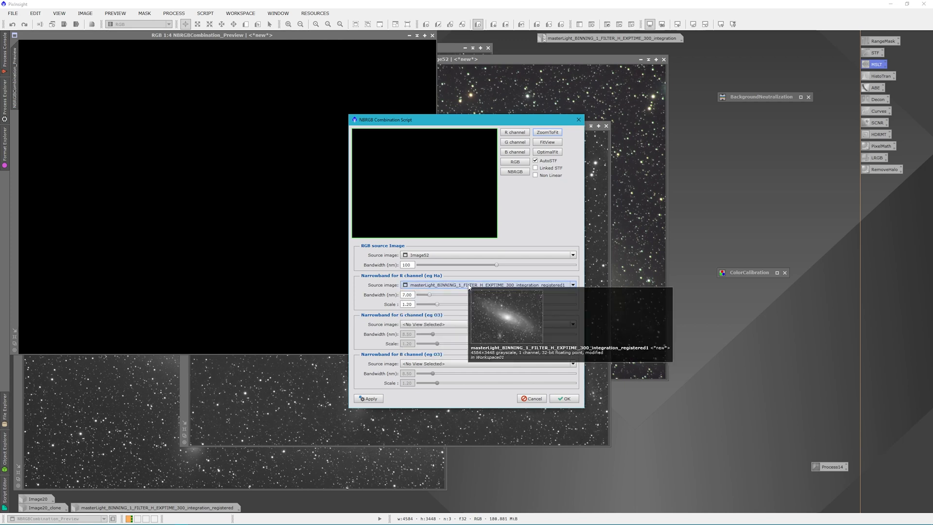
{"action": "mouse_move", "coordinate": [444, 299]}
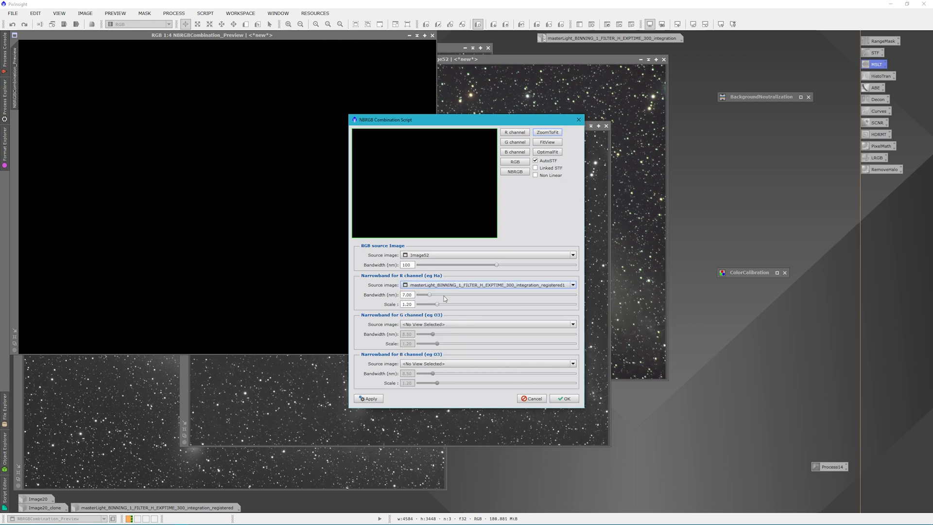
{"action": "mouse_move", "coordinate": [407, 298]}
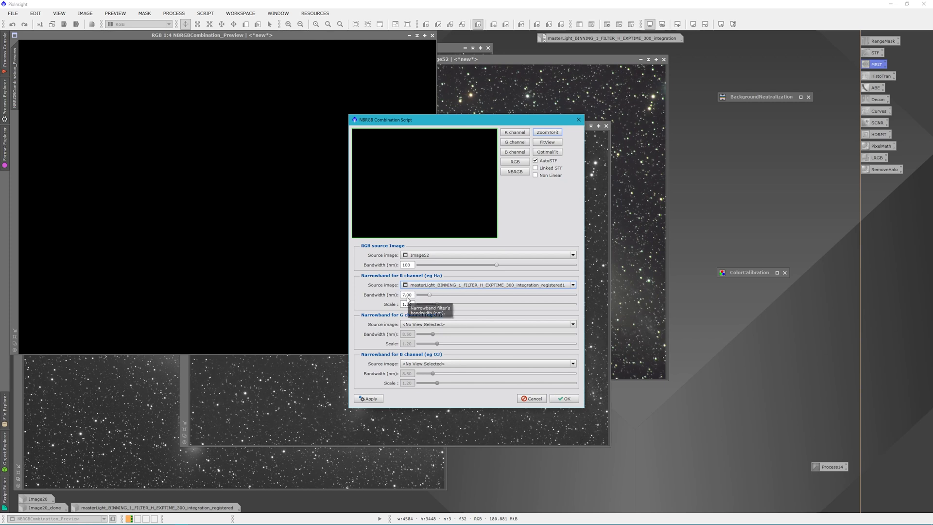
{"action": "mouse_move", "coordinate": [533, 189]}
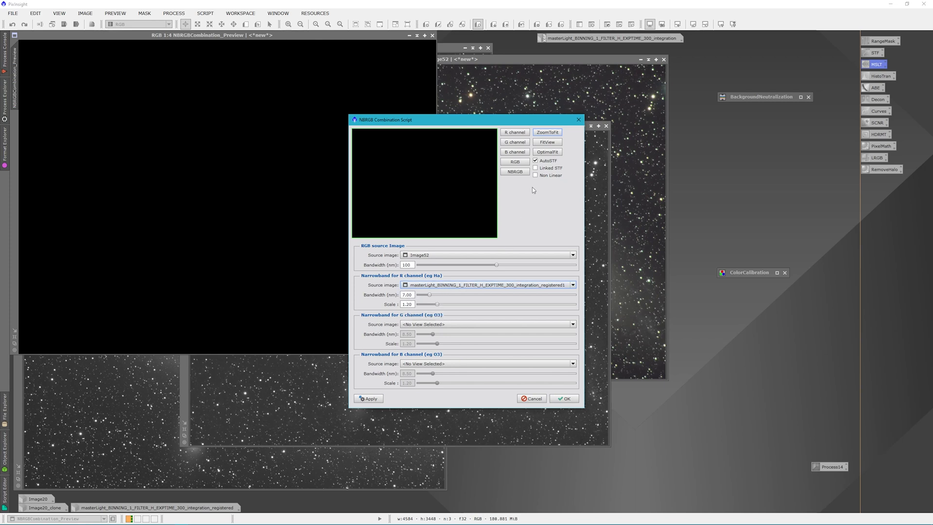
{"action": "mouse_move", "coordinate": [514, 171]}
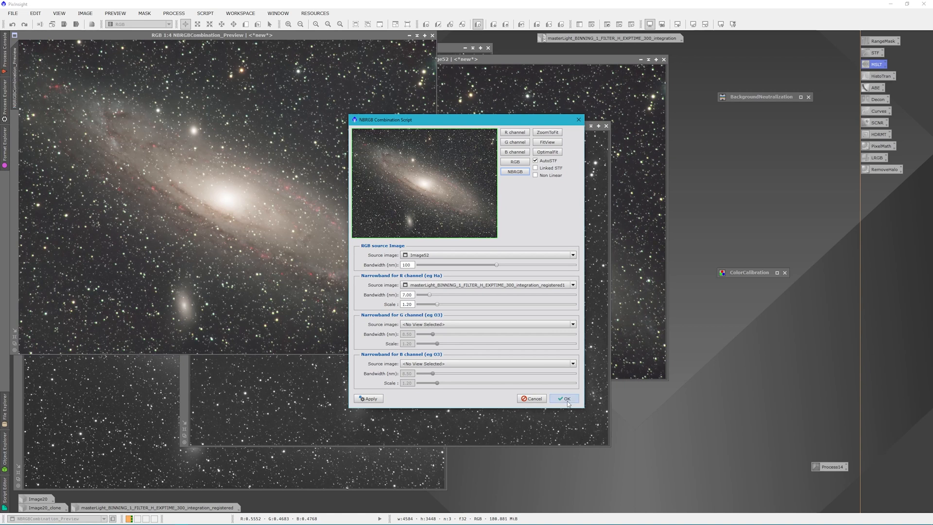
{"action": "left_click", "coordinate": [563, 398]}
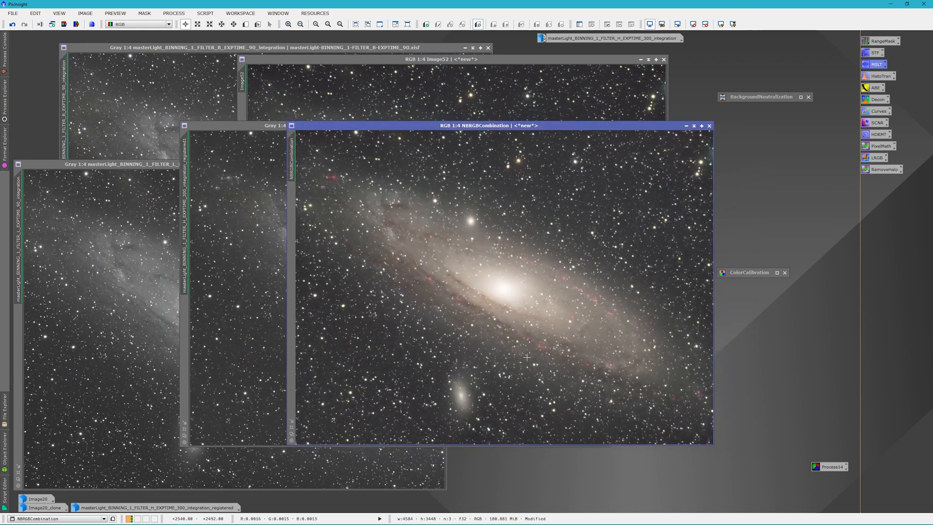
{"action": "mouse_move", "coordinate": [492, 307]}
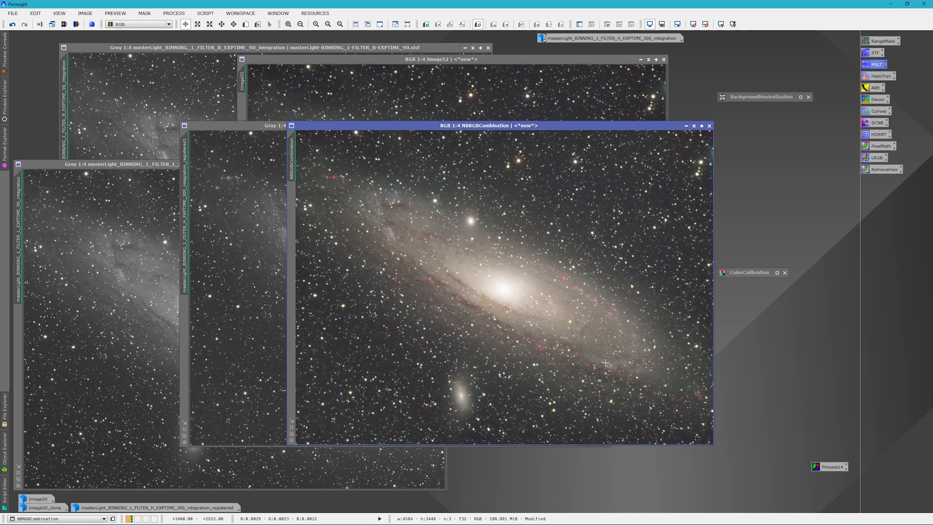
Step: Move the NBRGBCombination image window higher up in front of the other images
{"action": "left_click_drag", "start_coordinate": [487, 125], "coordinate": [458, 76]}
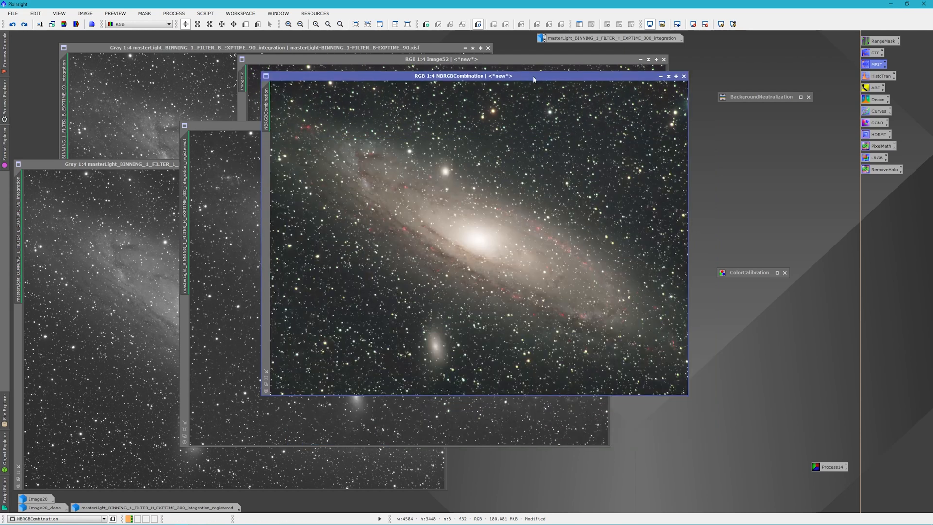
{"action": "mouse_move", "coordinate": [854, 94]}
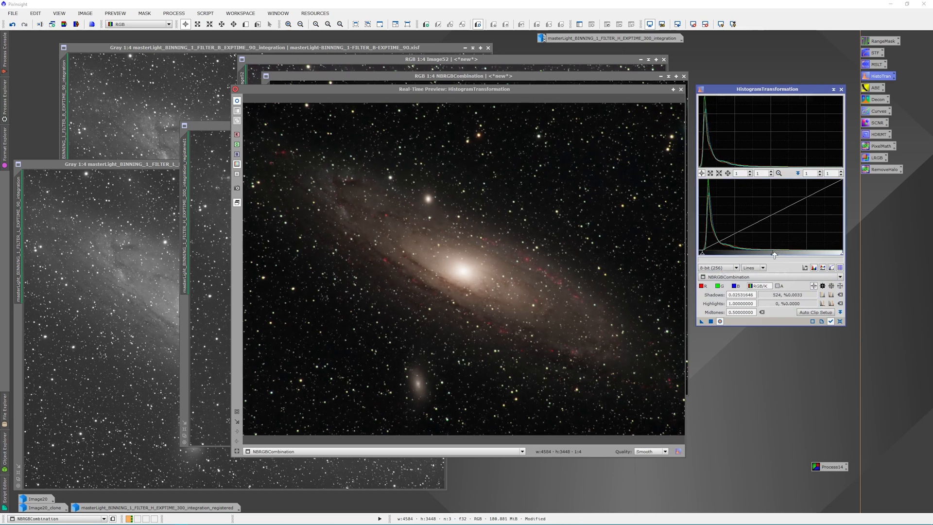
Step: Raise and fine-tune the shadows clipping level, then apply the histogram to NBRGBCombination
{"action": "left_click_drag", "start_coordinate": [775, 254], "coordinate": [750, 254]}
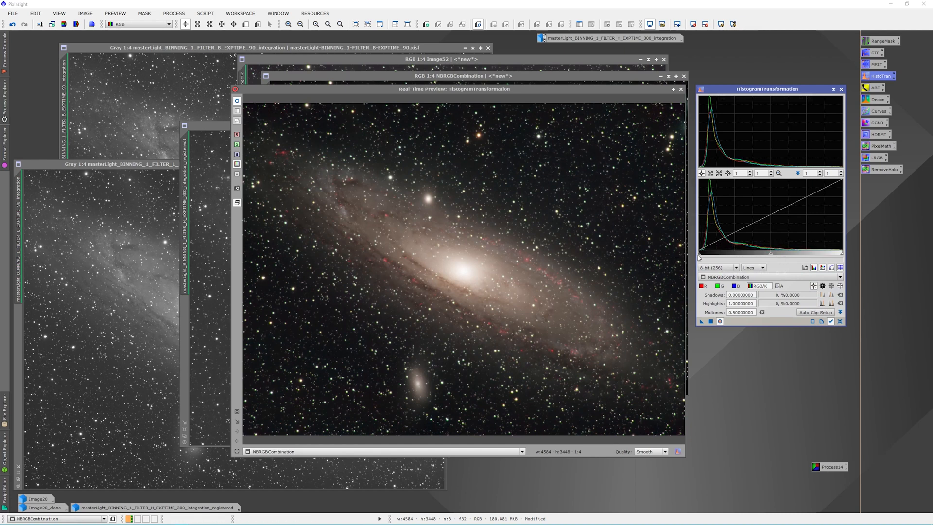
{"action": "left_click_drag", "start_coordinate": [700, 255], "coordinate": [705, 255]}
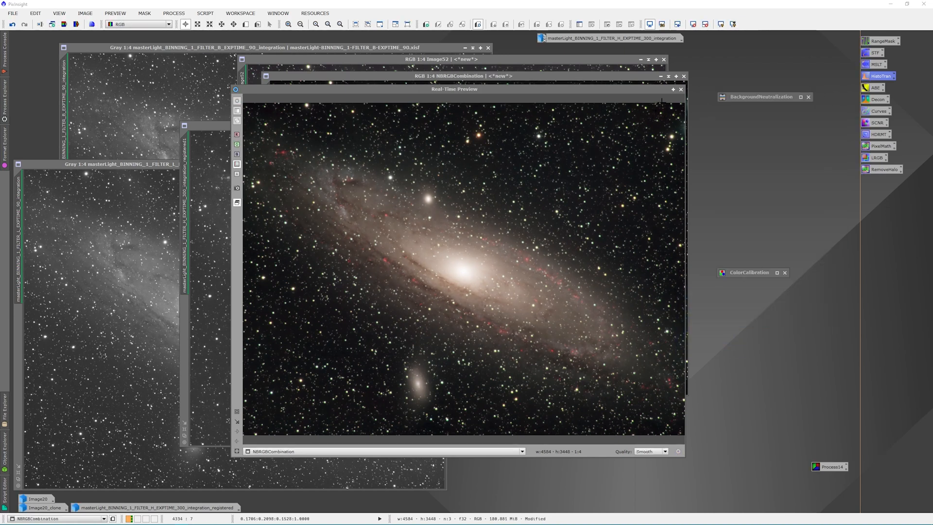
{"action": "left_click", "coordinate": [681, 89]}
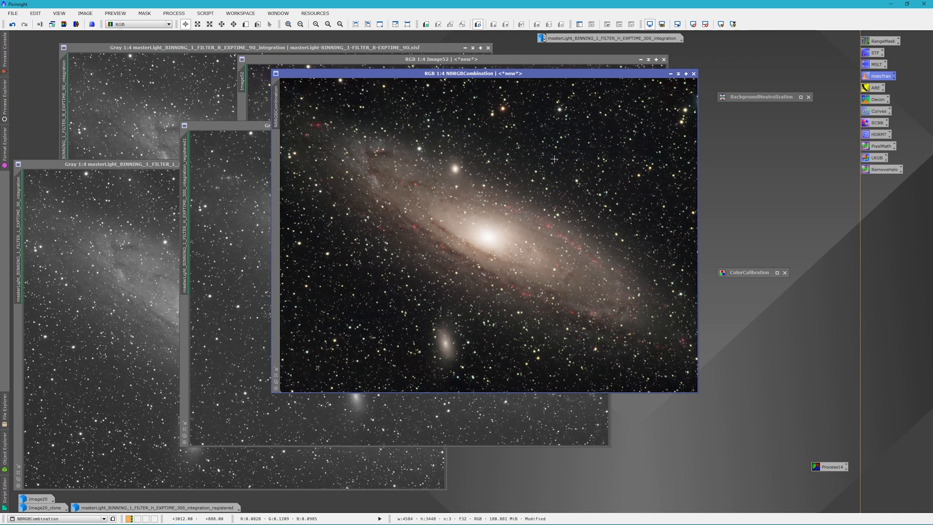
{"action": "mouse_move", "coordinate": [561, 246]}
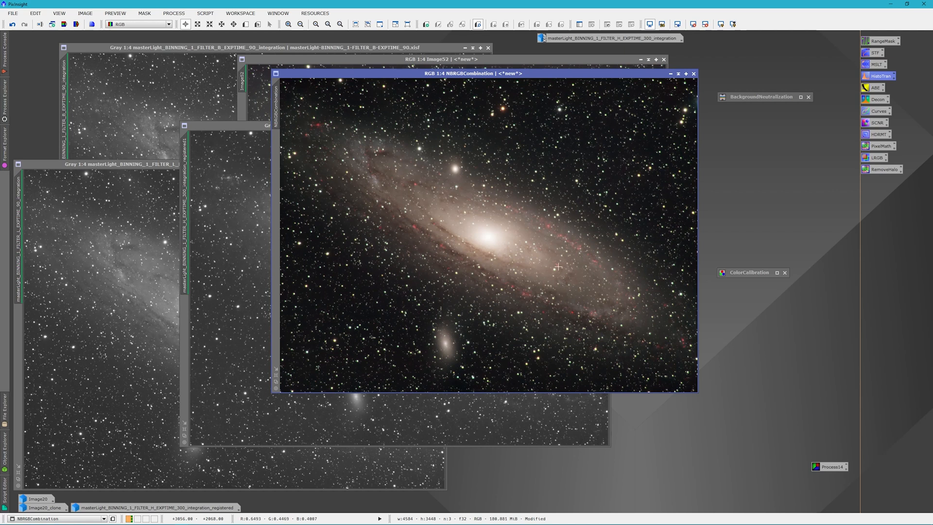
{"action": "mouse_move", "coordinate": [570, 315]}
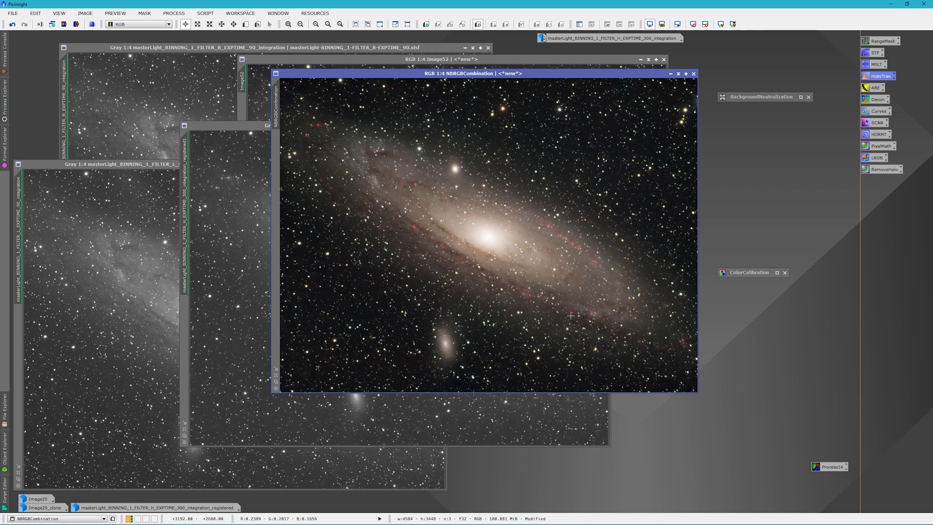
{"action": "mouse_move", "coordinate": [536, 268]}
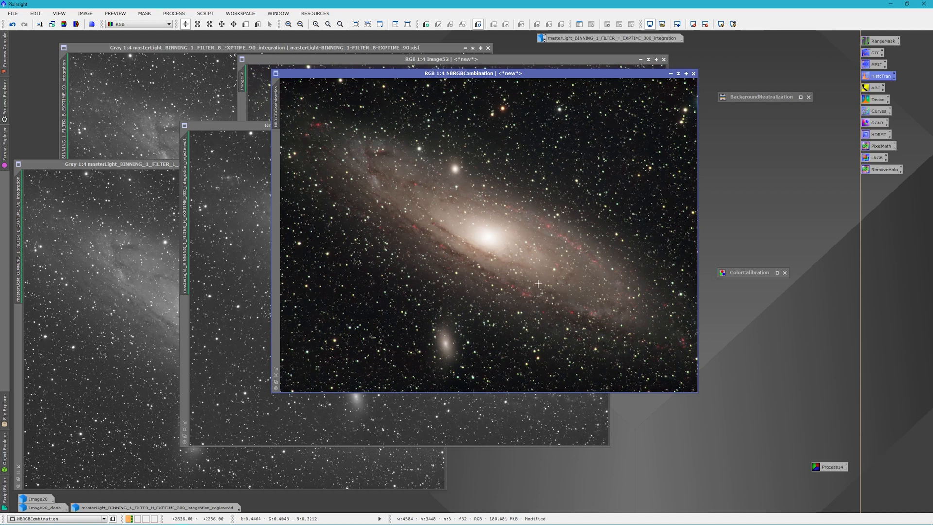
{"action": "mouse_move", "coordinate": [487, 252]}
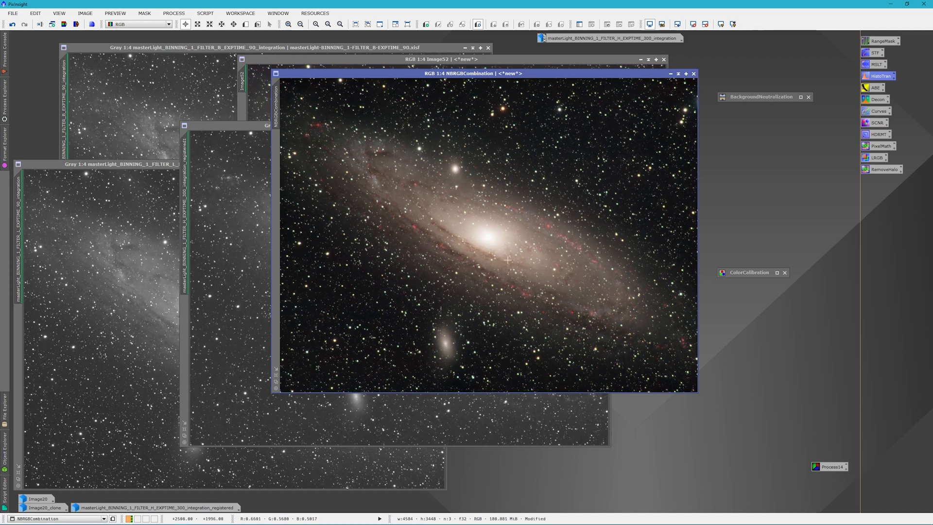
{"action": "mouse_move", "coordinate": [572, 246]}
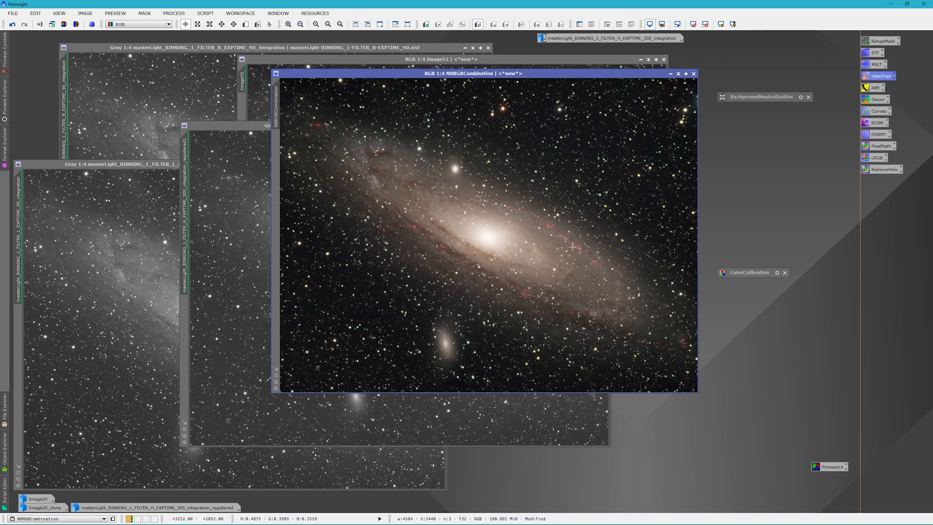
{"action": "mouse_move", "coordinate": [538, 226]}
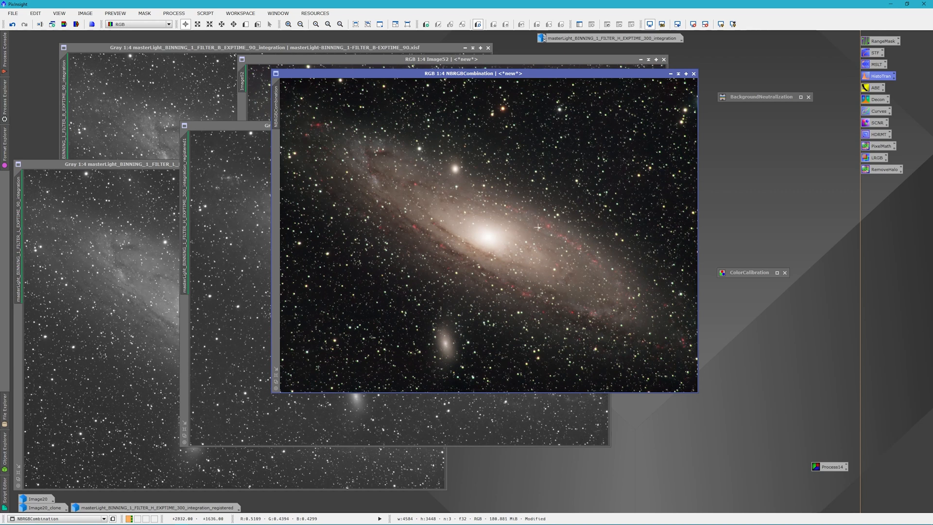
{"action": "mouse_move", "coordinate": [559, 268]}
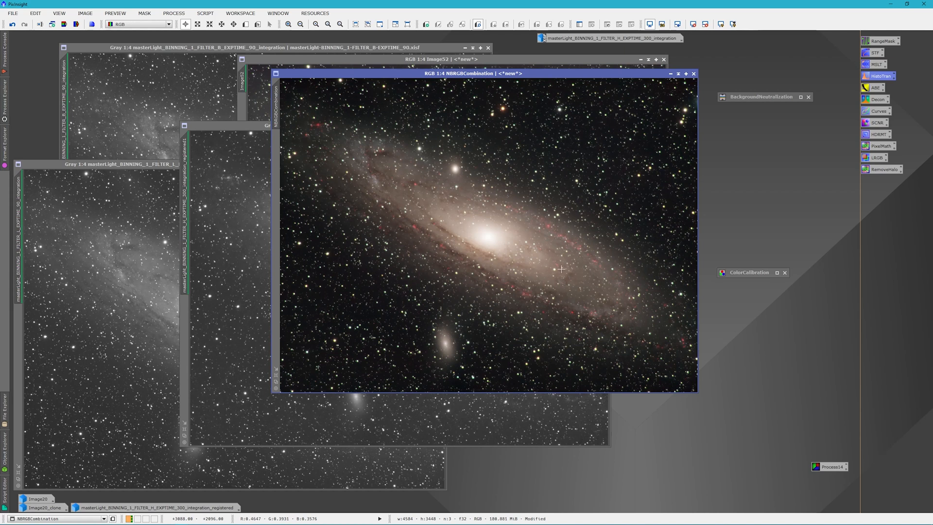
{"action": "mouse_move", "coordinate": [539, 294]}
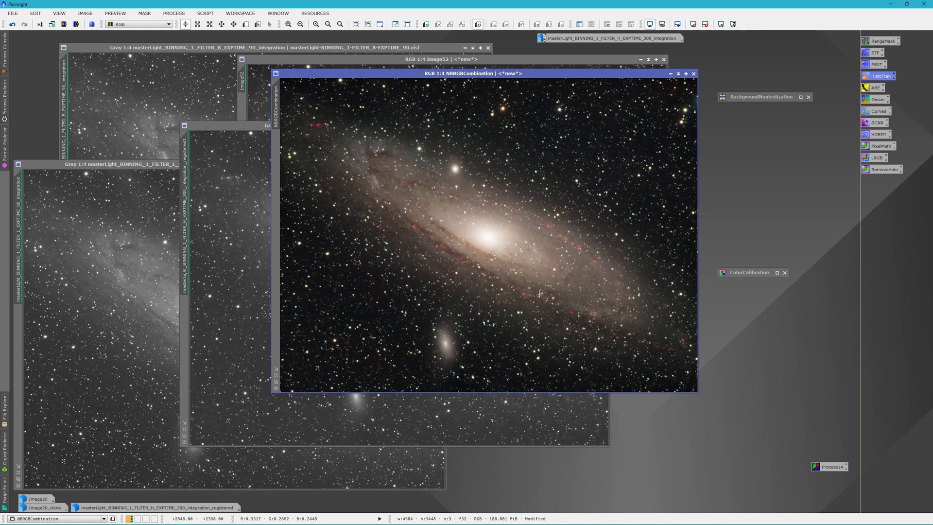
{"action": "mouse_move", "coordinate": [535, 296]}
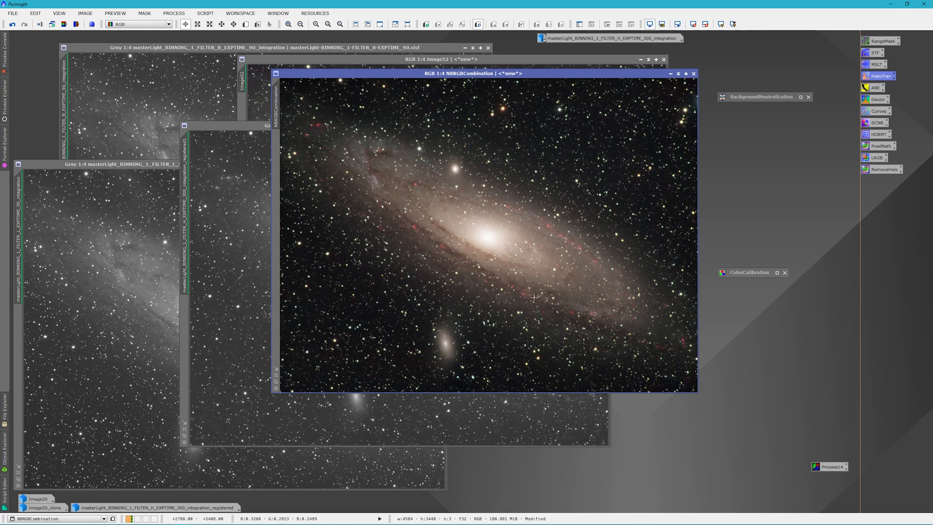
{"action": "mouse_move", "coordinate": [383, 208]}
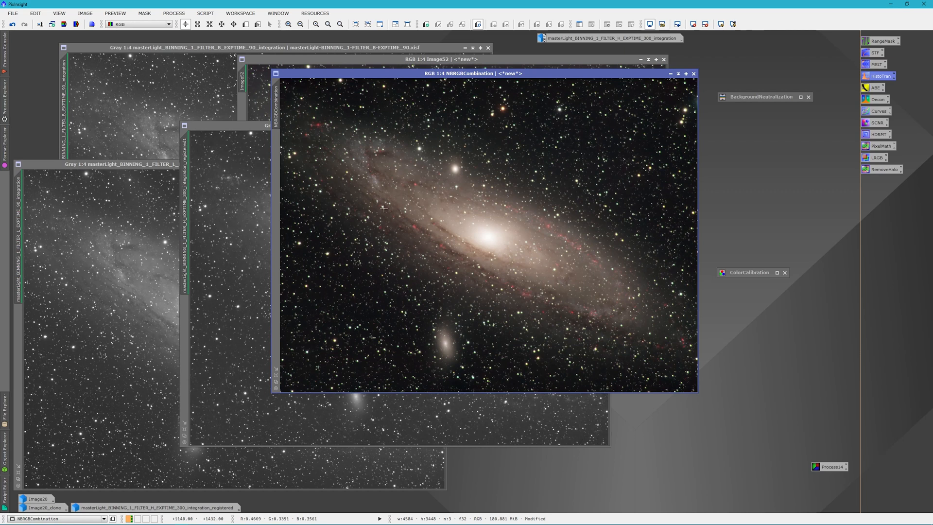
{"action": "mouse_move", "coordinate": [524, 280]}
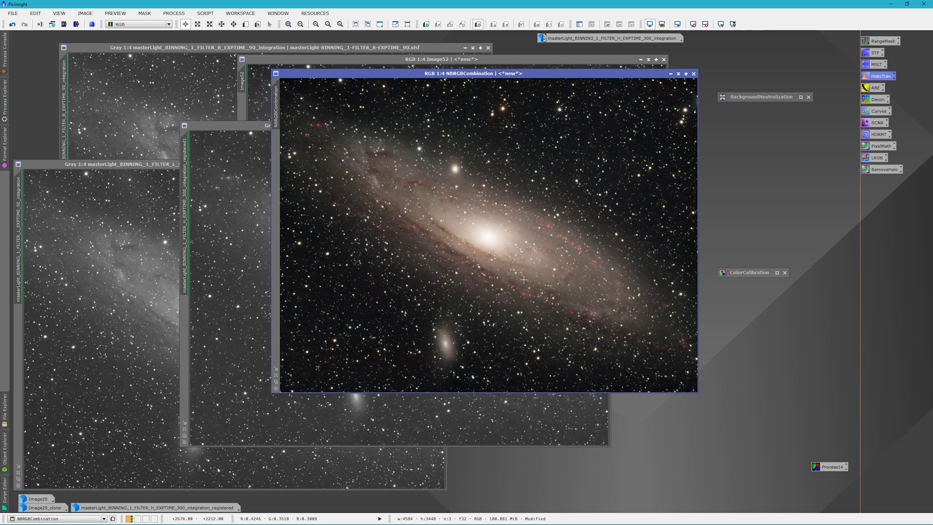
{"action": "mouse_move", "coordinate": [250, 137]}
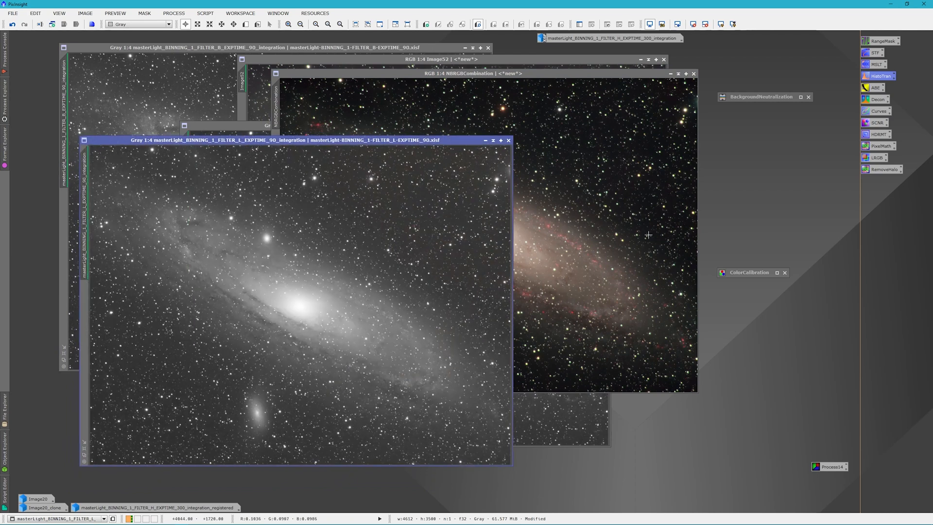
{"action": "mouse_move", "coordinate": [425, 272]}
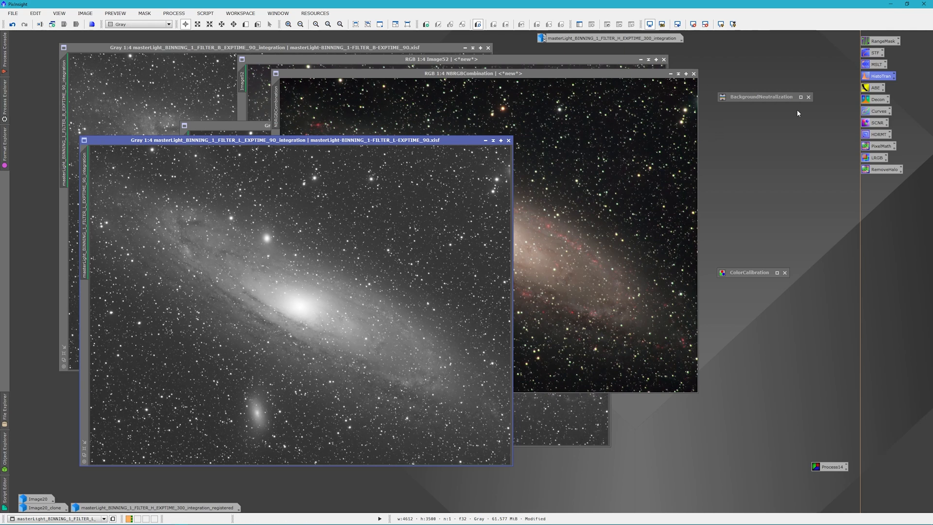
{"action": "mouse_move", "coordinate": [837, 467]}
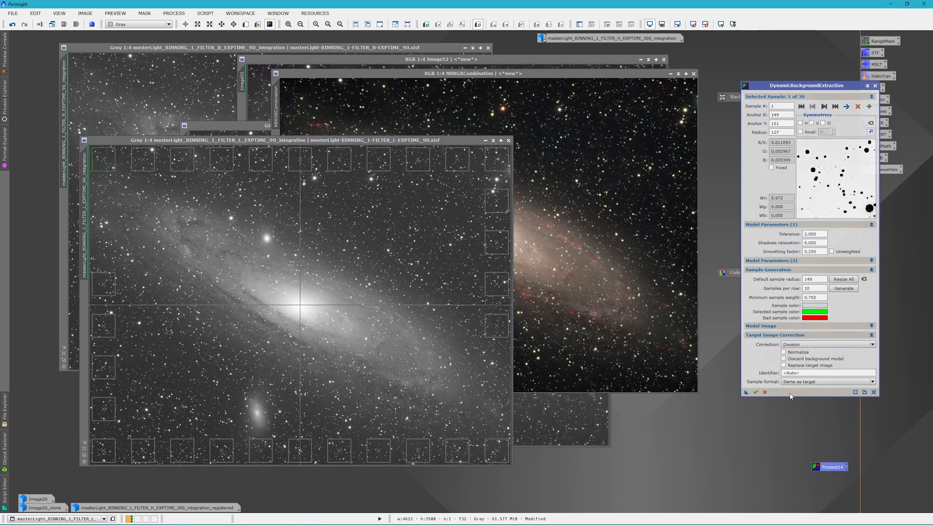
Step: Generate DBE samples on the luminance image, set Correction to Subtraction and execute it
{"action": "left_click", "coordinate": [825, 372]}
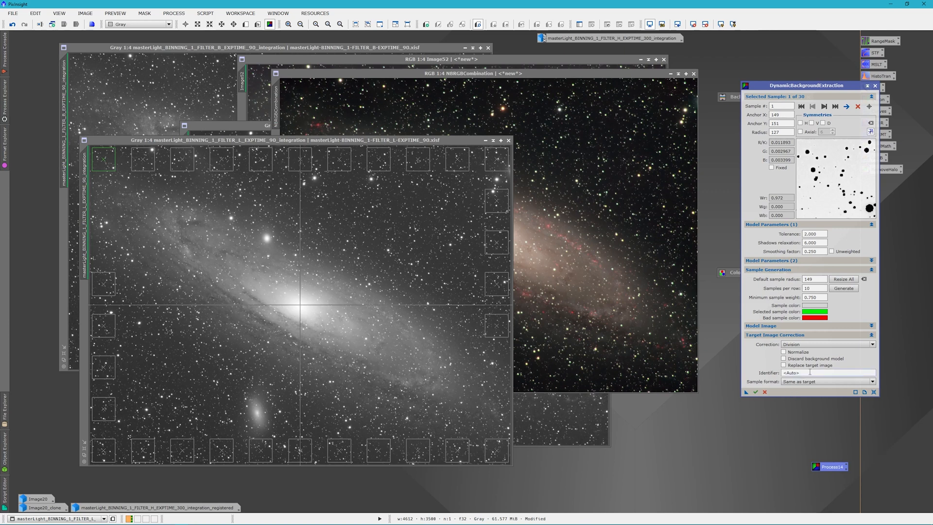
{"action": "left_click", "coordinate": [784, 364]}
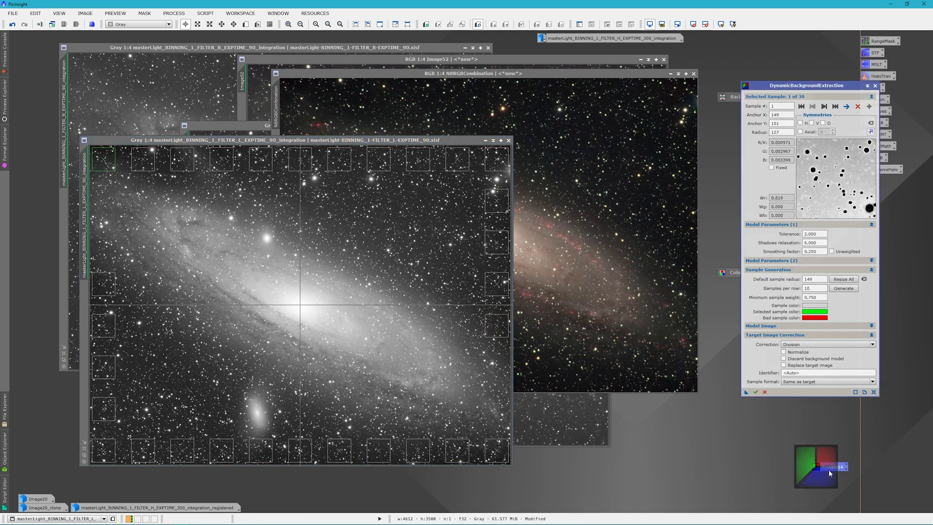
{"action": "left_click", "coordinate": [827, 344]}
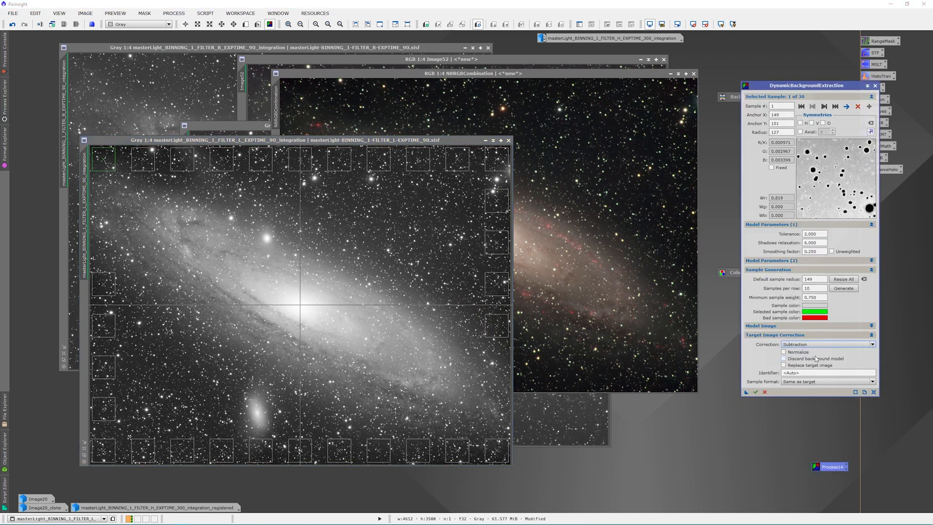
{"action": "left_click", "coordinate": [784, 358]}
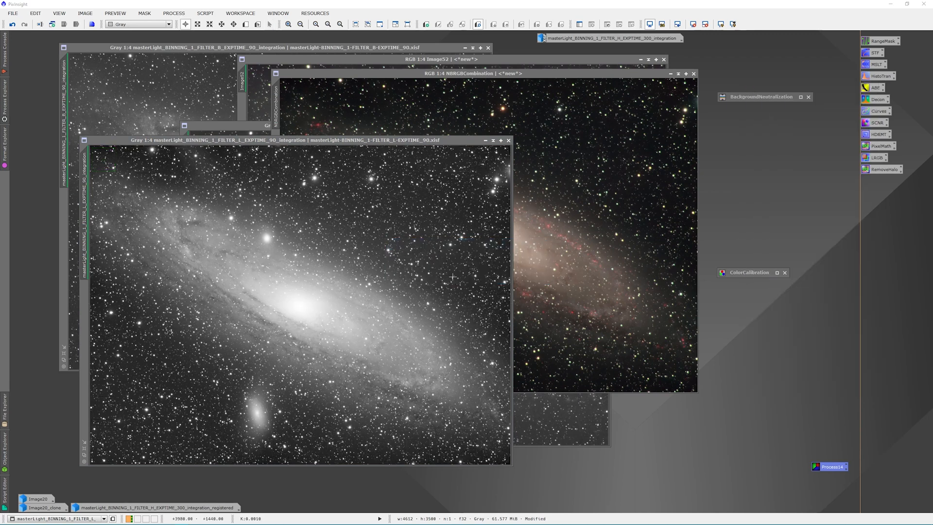
Step: Briefly review MultiscaleLinearTransform, close it, and bring up HistogramTransformation instead
{"action": "left_click", "coordinate": [720, 24]}
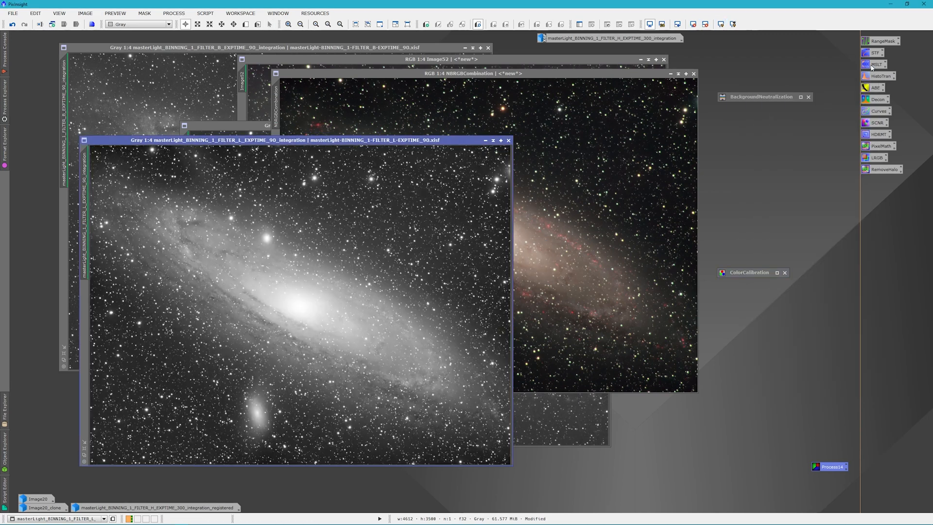
{"action": "left_click", "coordinate": [875, 64]}
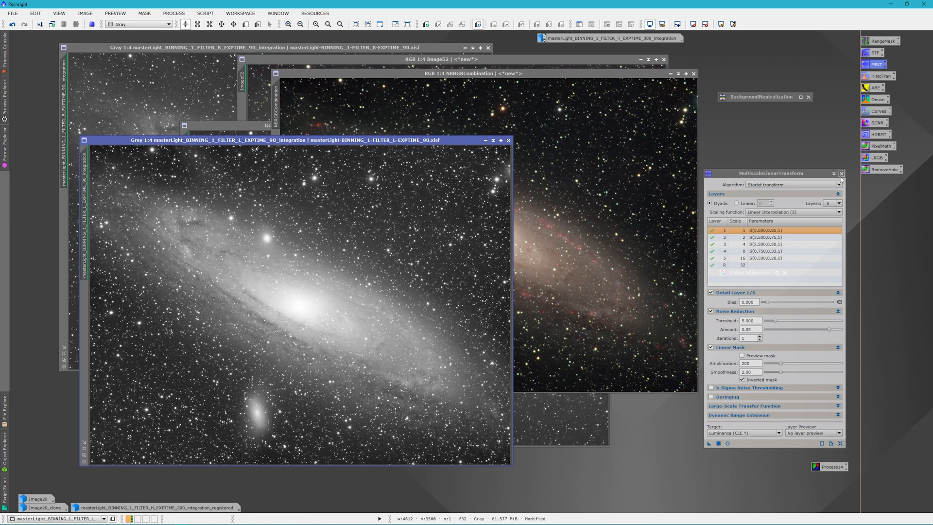
{"action": "left_click", "coordinate": [841, 173]}
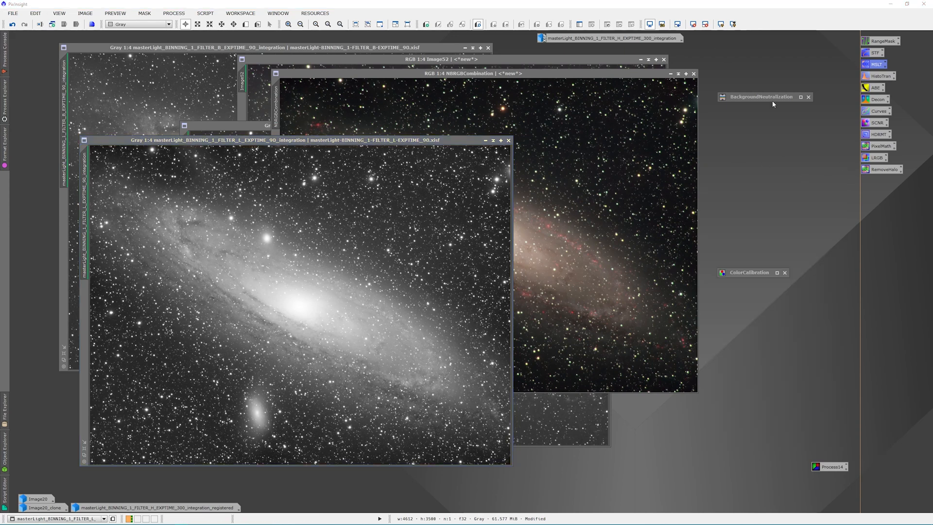
{"action": "mouse_move", "coordinate": [875, 111]}
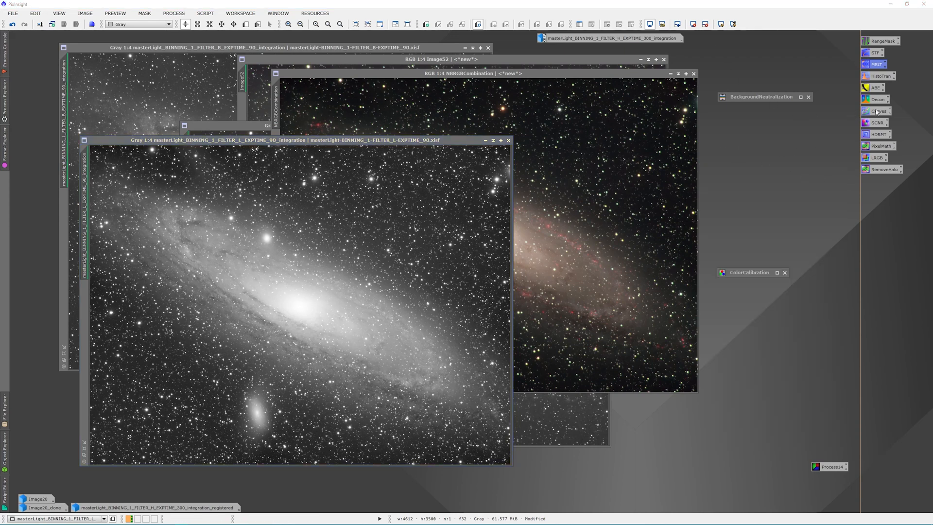
{"action": "left_click", "coordinate": [880, 76]}
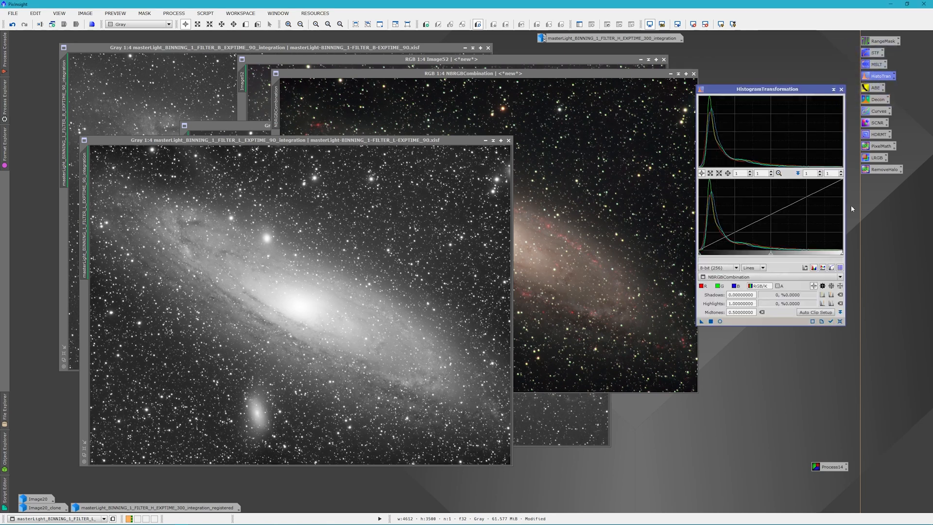
{"action": "mouse_move", "coordinate": [469, 142]}
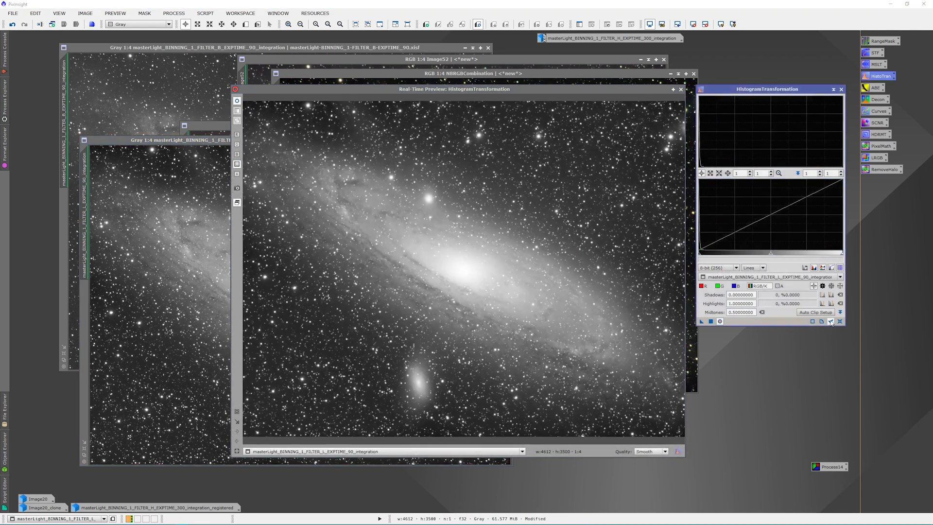
Step: Clip the darkest shadows and nudge midtones of the luminance image, then apply the stretch
{"action": "left_click_drag", "start_coordinate": [769, 251], "coordinate": [723, 252]}
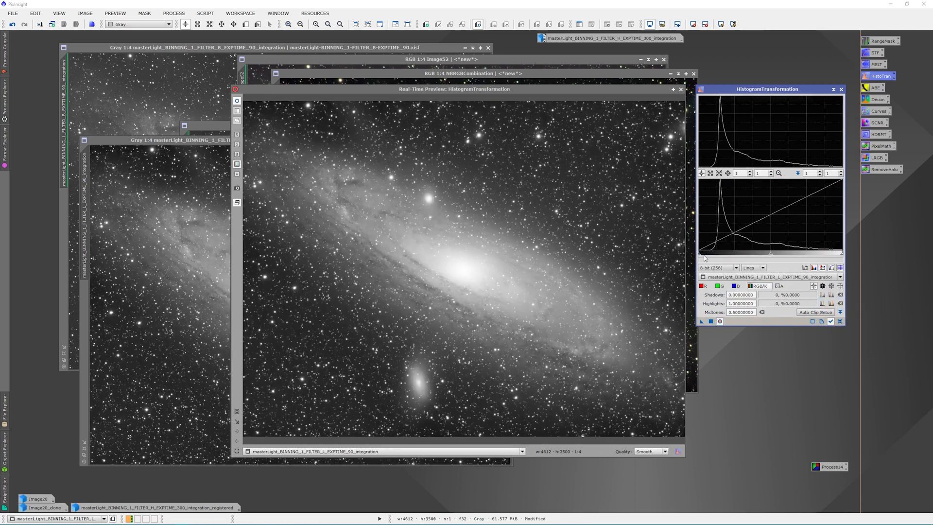
{"action": "left_click_drag", "start_coordinate": [701, 252], "coordinate": [710, 252]}
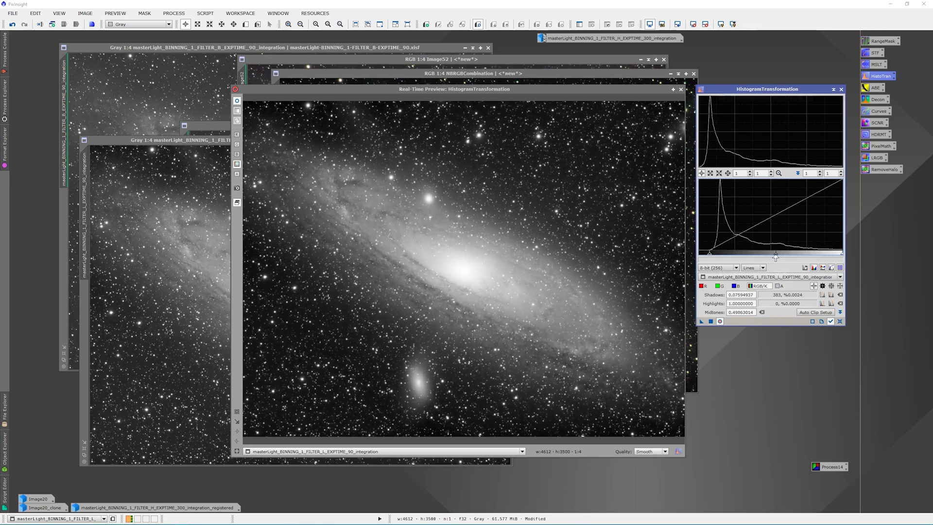
{"action": "left_click_drag", "start_coordinate": [775, 254], "coordinate": [777, 255]}
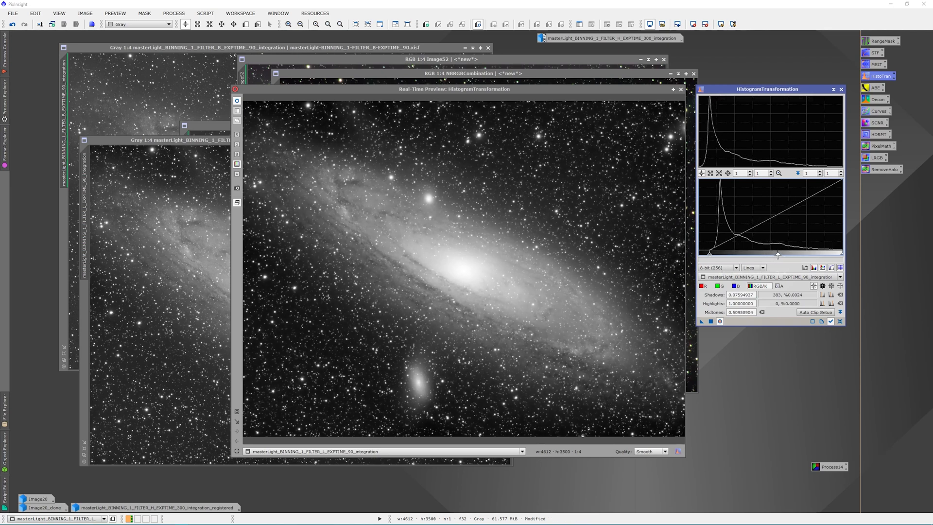
{"action": "left_click_drag", "start_coordinate": [777, 255], "coordinate": [775, 250]}
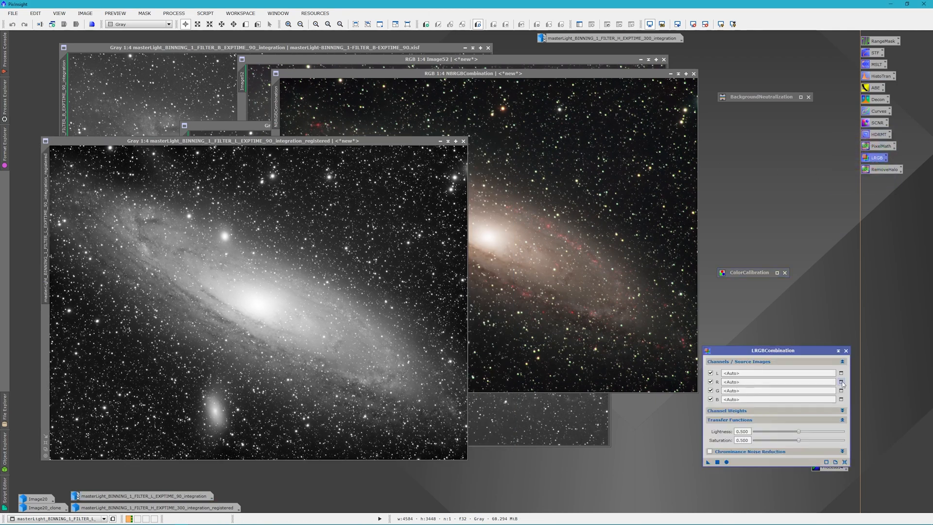
Step: Run LRGBCombination to merge the registered luminance into NBRGBCombination
{"action": "left_click", "coordinate": [710, 380]}
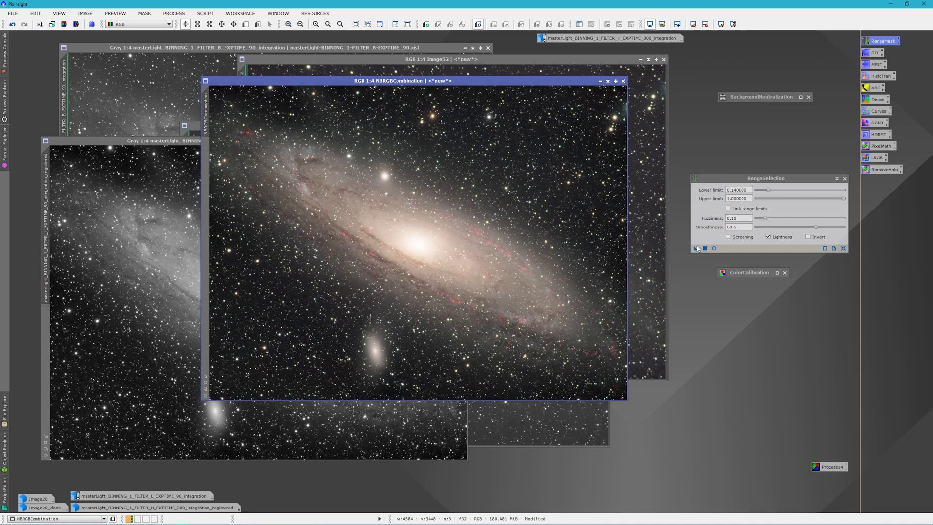
Step: With live preview, set RangeSelection lower limit to 0.27 and fuzziness to 0.00 to isolate the galaxy
{"action": "left_click", "coordinate": [714, 247]}
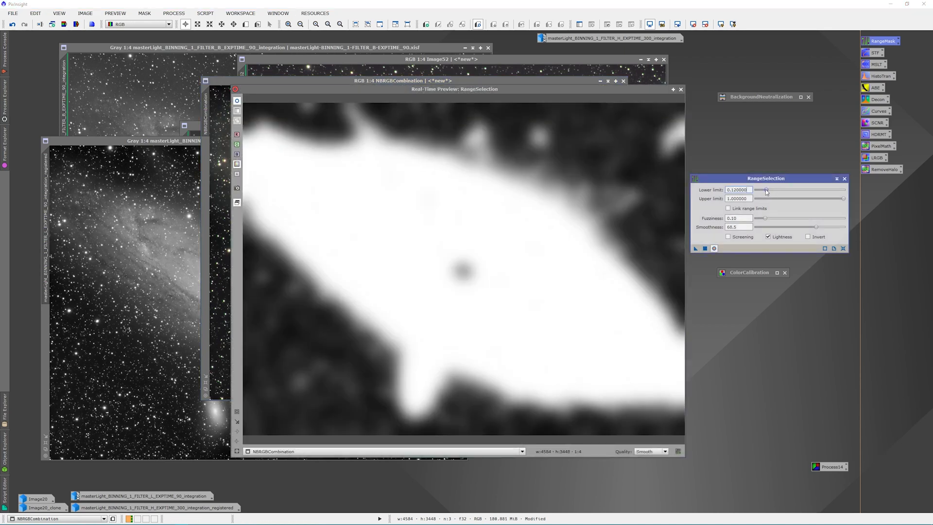
{"action": "left_click_drag", "start_coordinate": [757, 190], "coordinate": [785, 189]}
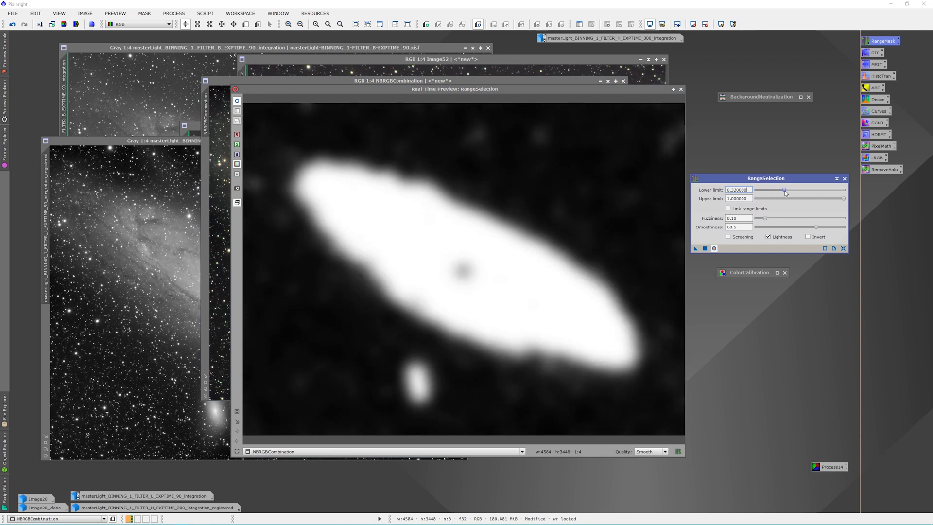
{"action": "left_click_drag", "start_coordinate": [784, 190], "coordinate": [779, 190]}
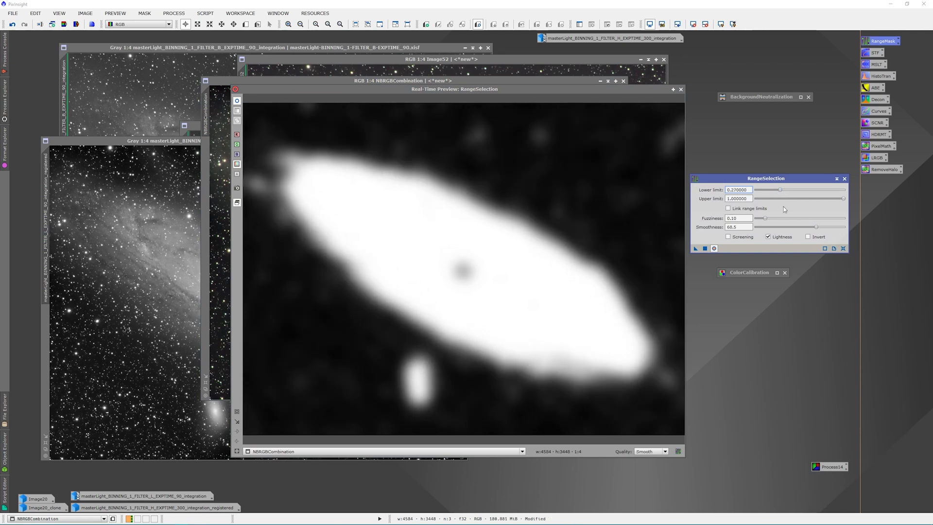
{"action": "left_click_drag", "start_coordinate": [758, 218], "coordinate": [773, 218]}
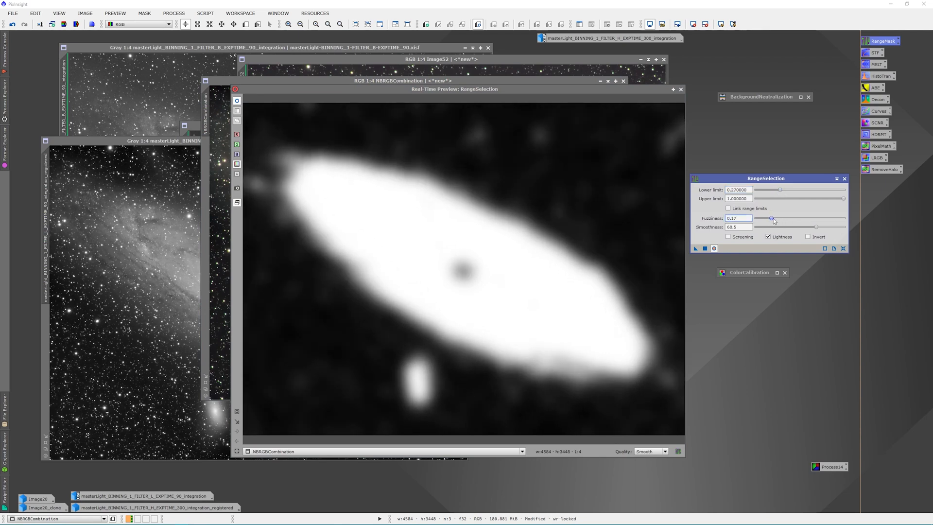
{"action": "left_click_drag", "start_coordinate": [771, 217], "coordinate": [756, 218]}
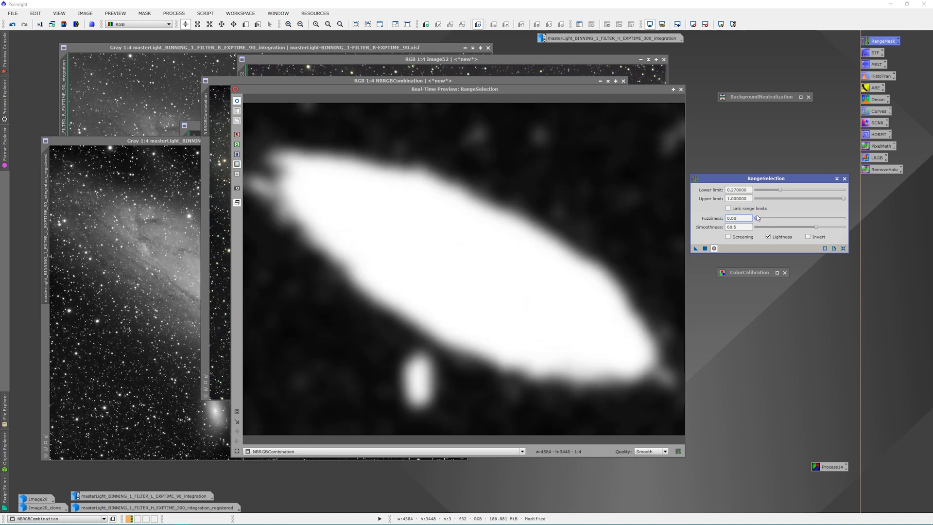
{"action": "left_click_drag", "start_coordinate": [756, 218], "coordinate": [762, 218]}
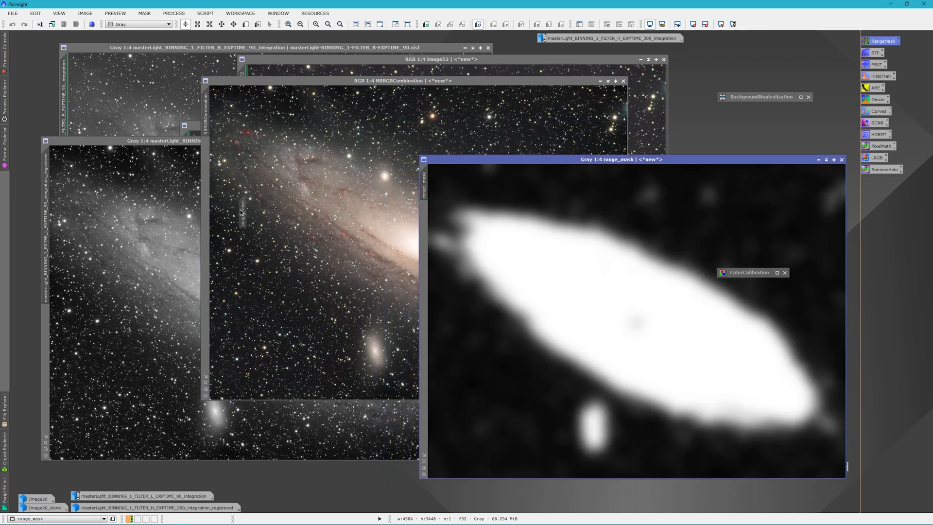
Step: Mask NBRGBCombination with range_mask, keep the mask image iconized aside, and start CurvesTransformation
{"action": "left_click", "coordinate": [825, 159]}
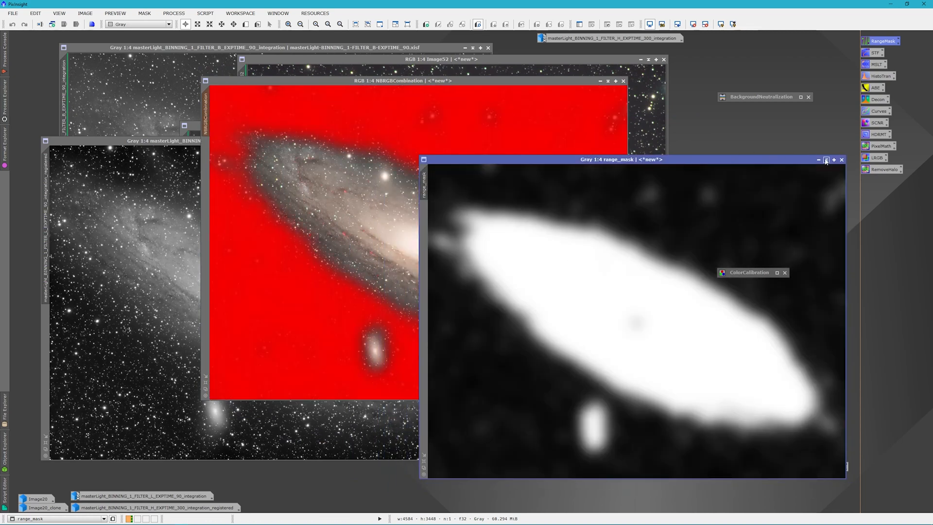
{"action": "left_click", "coordinate": [841, 159]}
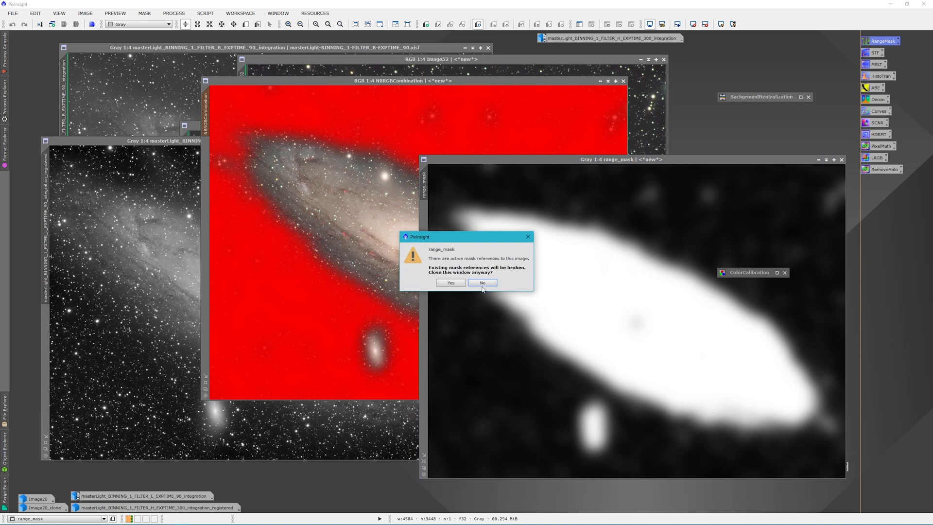
{"action": "left_click", "coordinate": [483, 282]}
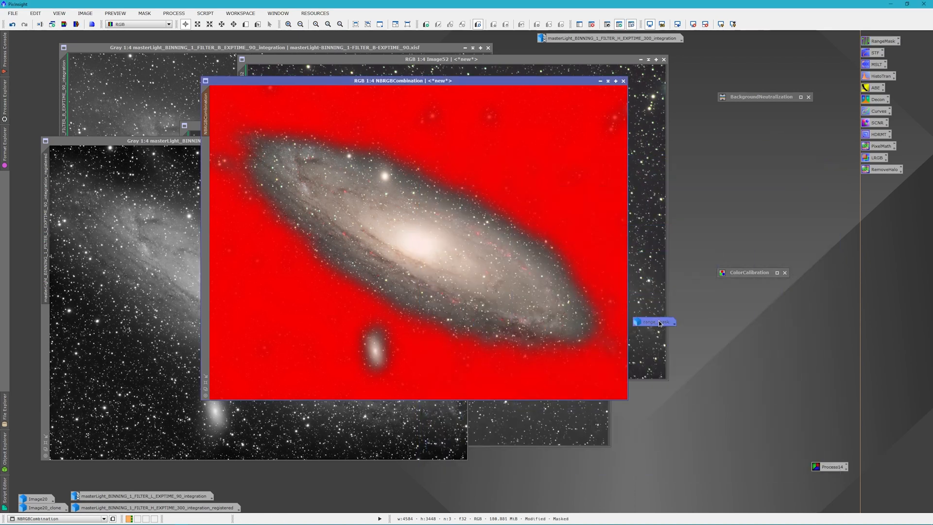
{"action": "left_click_drag", "start_coordinate": [654, 321], "coordinate": [736, 435]}
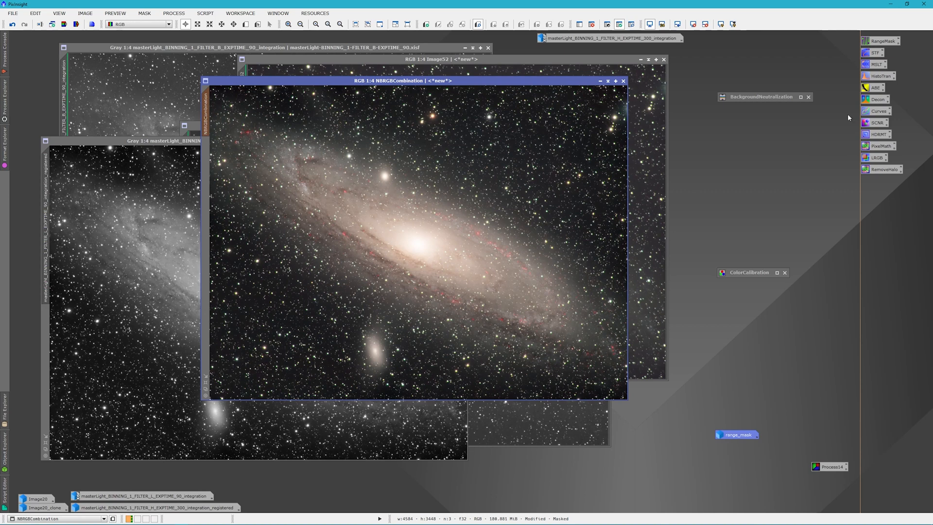
{"action": "left_click", "coordinate": [878, 110]}
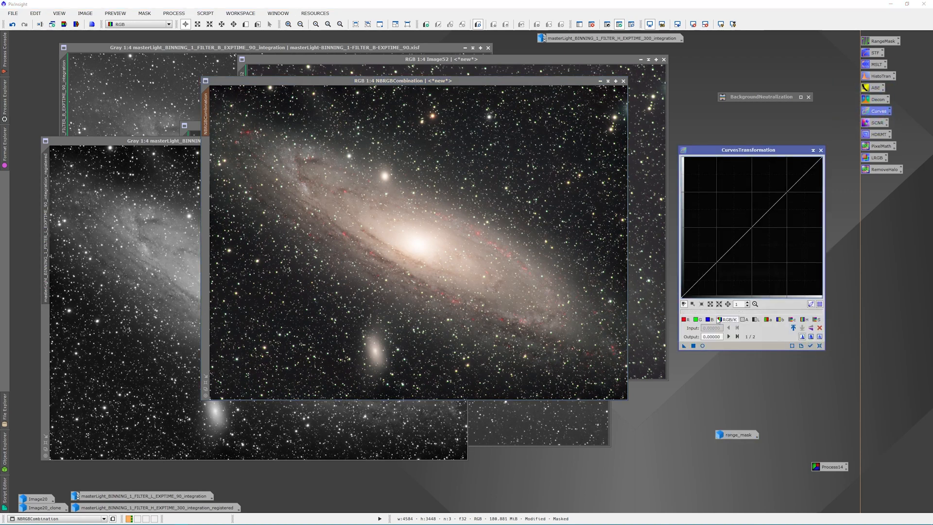
Step: With live preview on, lift the blue channel curve and raise the saturation curve
{"action": "left_click", "coordinate": [702, 346]}
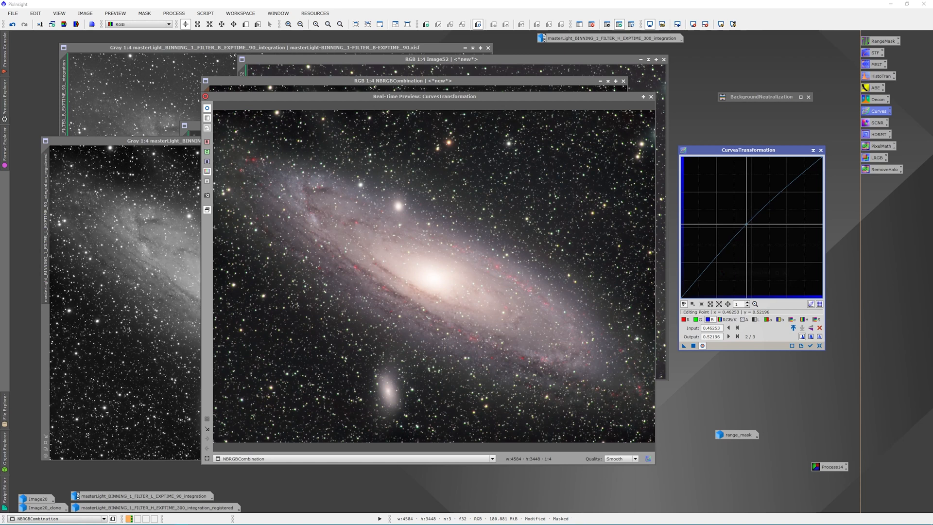
{"action": "left_click_drag", "start_coordinate": [751, 229], "coordinate": [754, 227]}
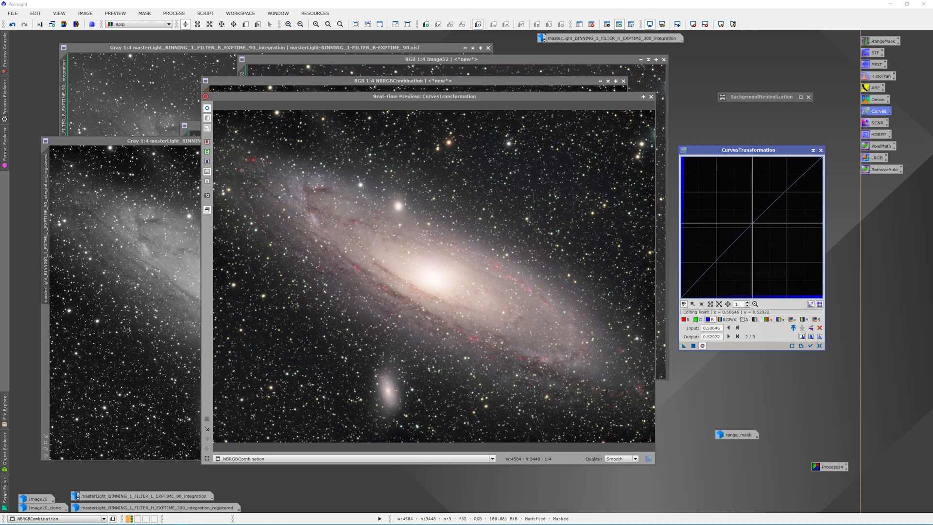
{"action": "left_click_drag", "start_coordinate": [751, 224], "coordinate": [744, 230]}
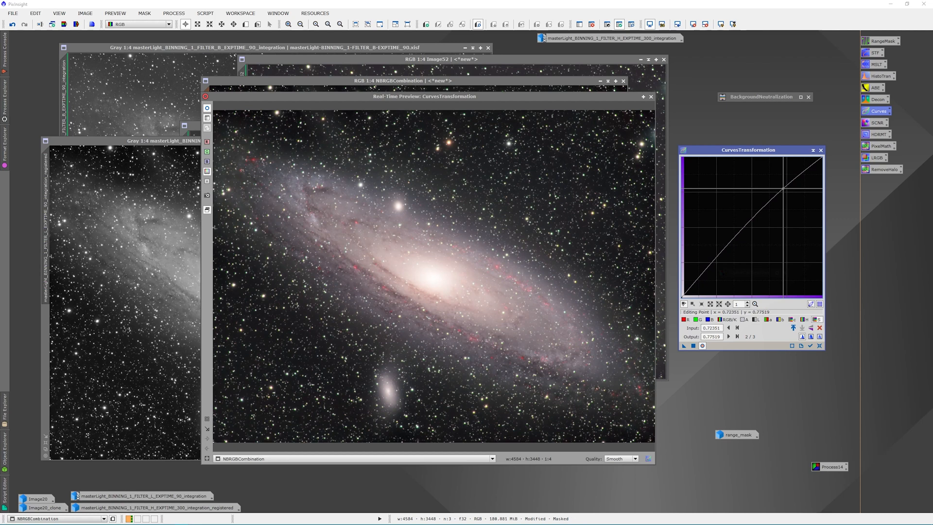
Step: Shape an S-curve on RGB/K, darkening shadows for more galaxy contrast
{"action": "left_click", "coordinate": [781, 188]}
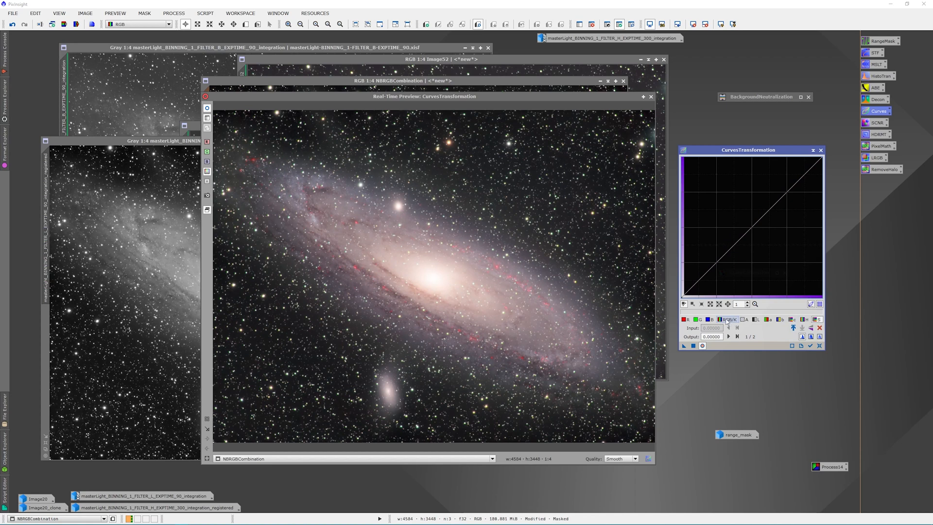
{"action": "mouse_move", "coordinate": [788, 190]}
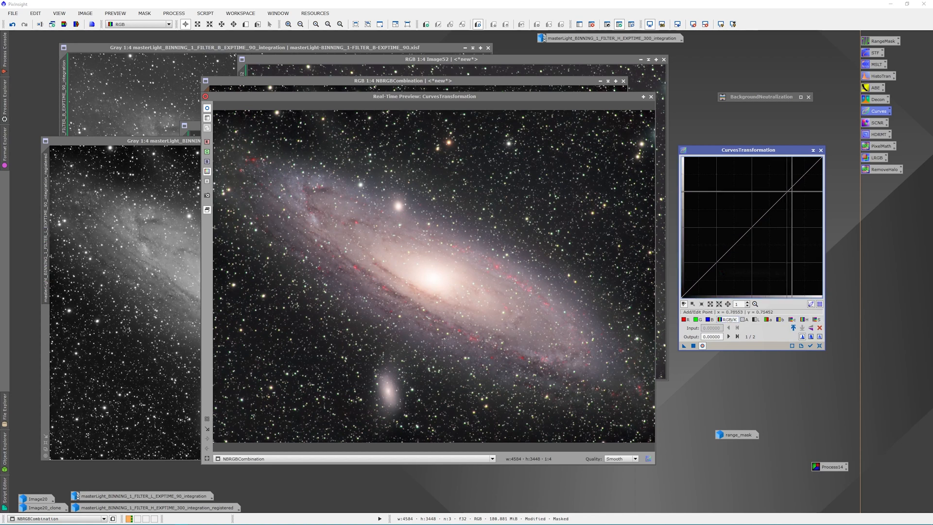
{"action": "left_click", "coordinate": [781, 187]}
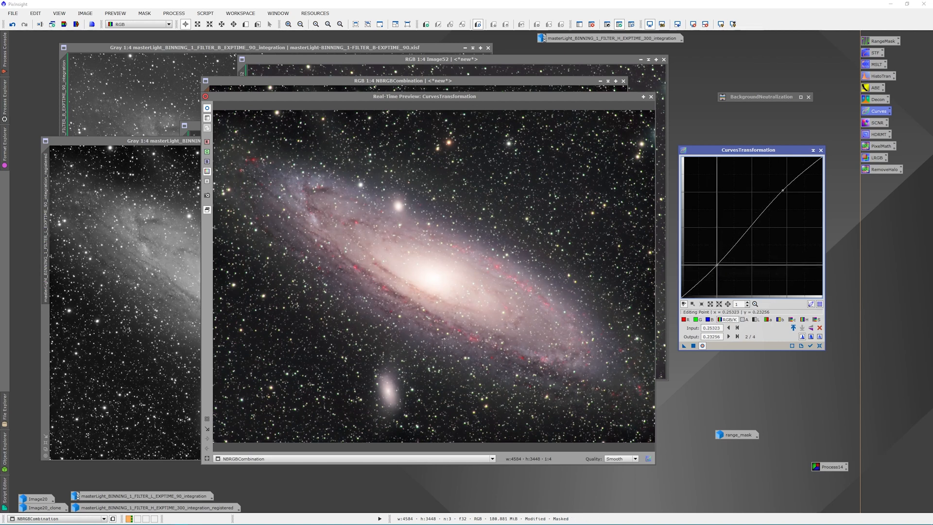
{"action": "left_click_drag", "start_coordinate": [782, 191], "coordinate": [784, 189]}
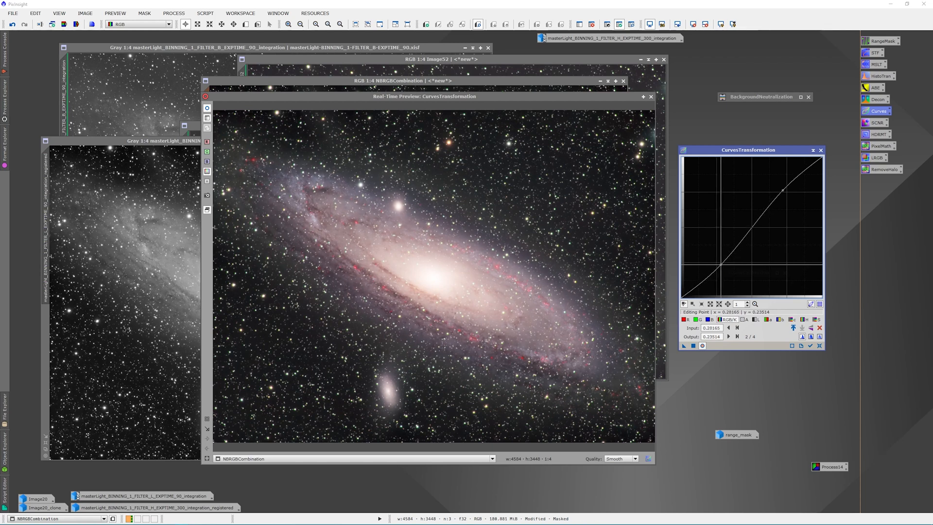
{"action": "left_click_drag", "start_coordinate": [782, 191], "coordinate": [781, 186]}
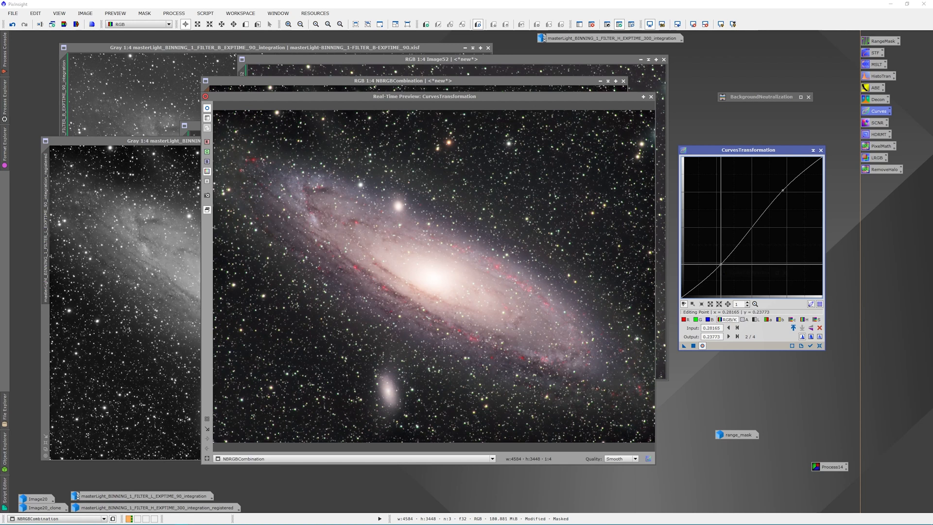